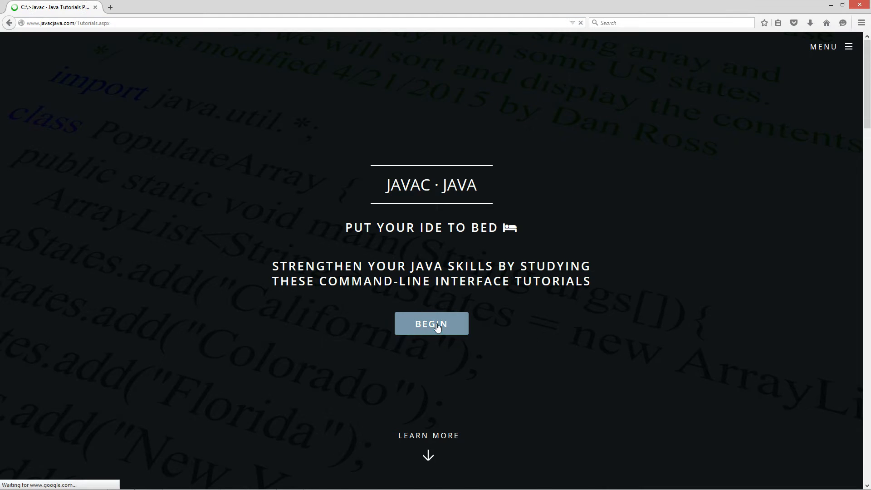
Step: Open the tutorial list via BEGIN and select the Main Method Parameter tutorial
{"action": "left_click", "coordinate": [431, 324]}
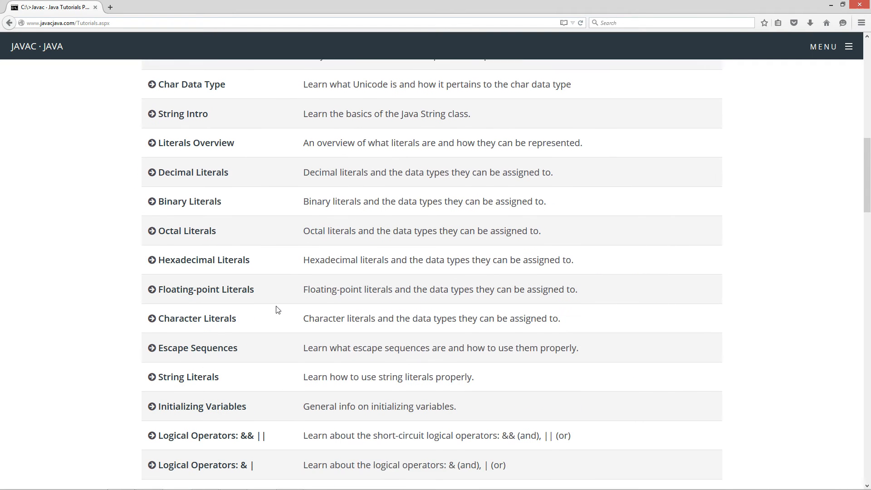
{"action": "scroll", "scroll_direction": "down", "scroll_amount": 3}
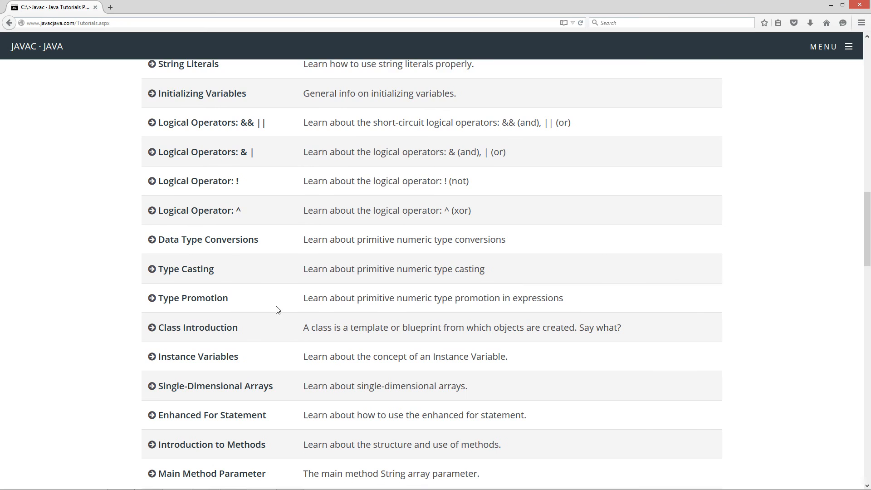
{"action": "left_click", "coordinate": [210, 473]}
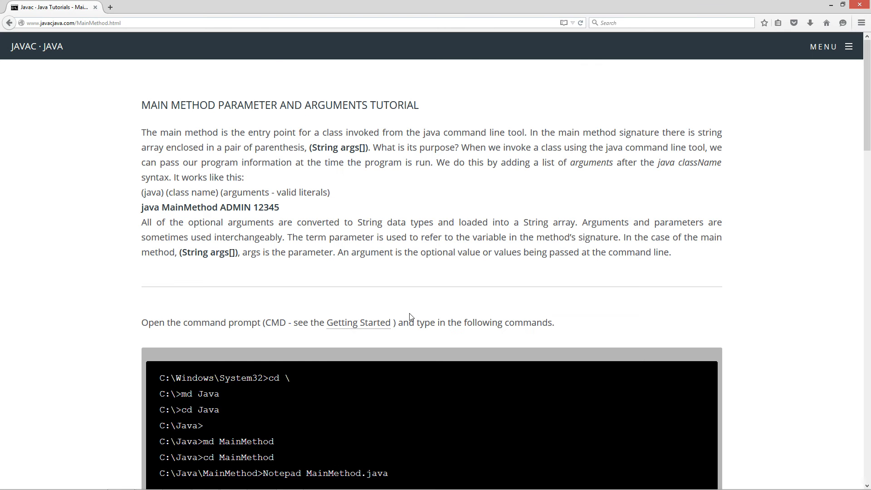
{"action": "mouse_move", "coordinate": [111, 287]}
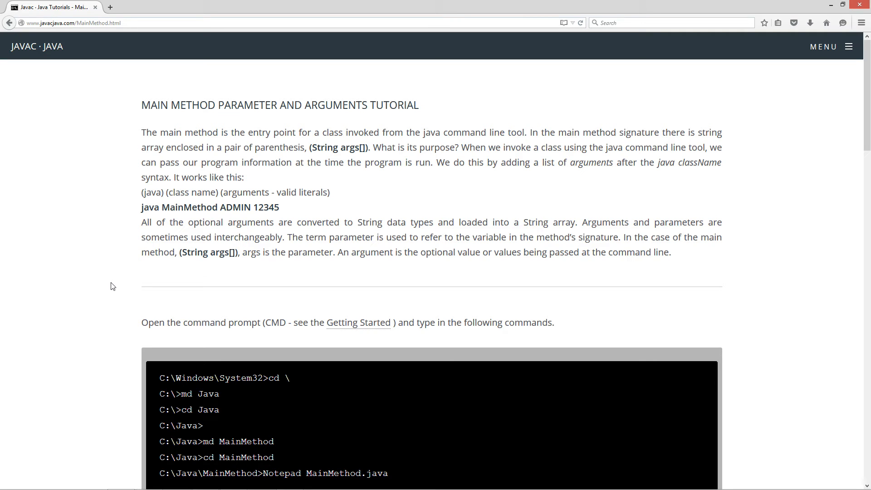
{"action": "mouse_move", "coordinate": [681, 142]}
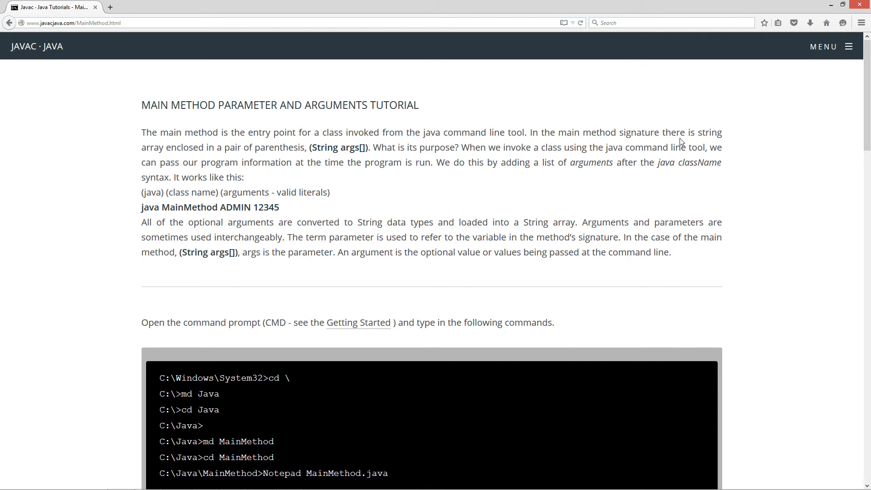
{"action": "mouse_move", "coordinate": [200, 160]}
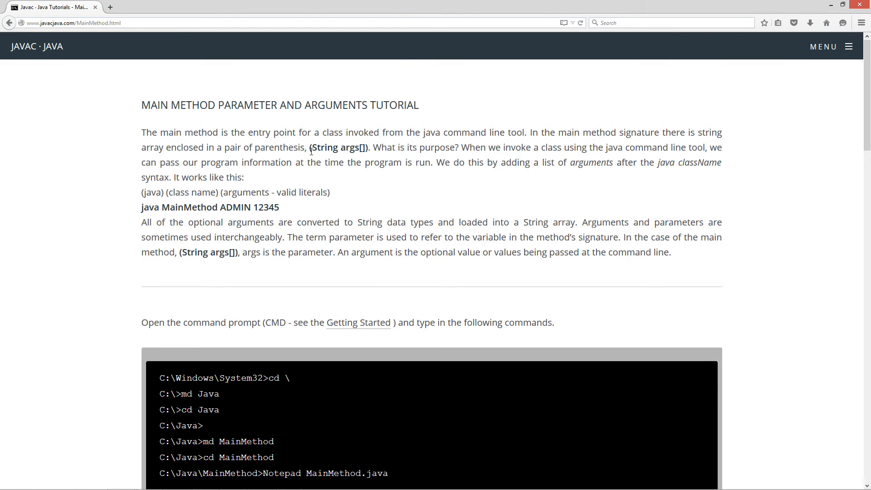
{"action": "mouse_move", "coordinate": [383, 158]}
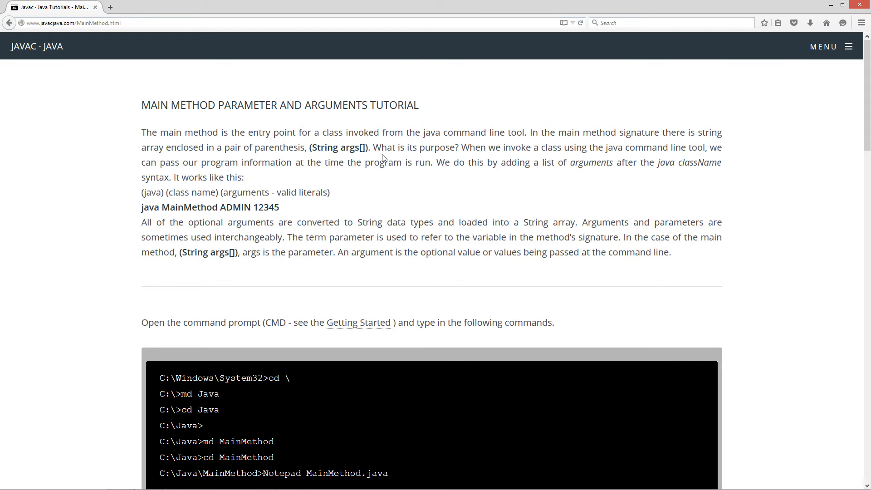
{"action": "mouse_move", "coordinate": [517, 173]}
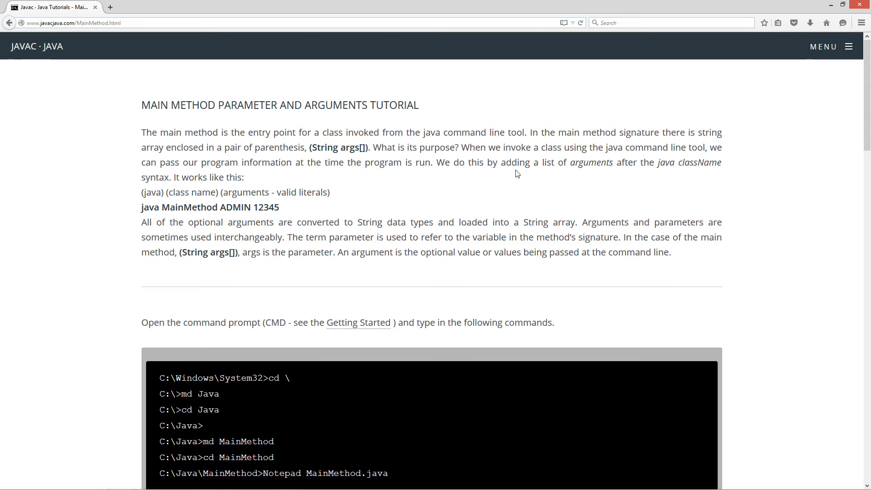
{"action": "mouse_move", "coordinate": [588, 156]}
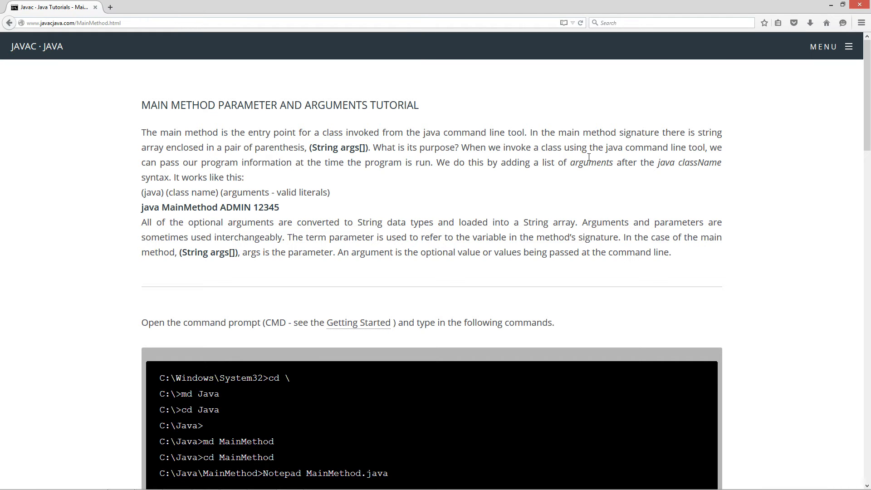
{"action": "mouse_move", "coordinate": [294, 164]}
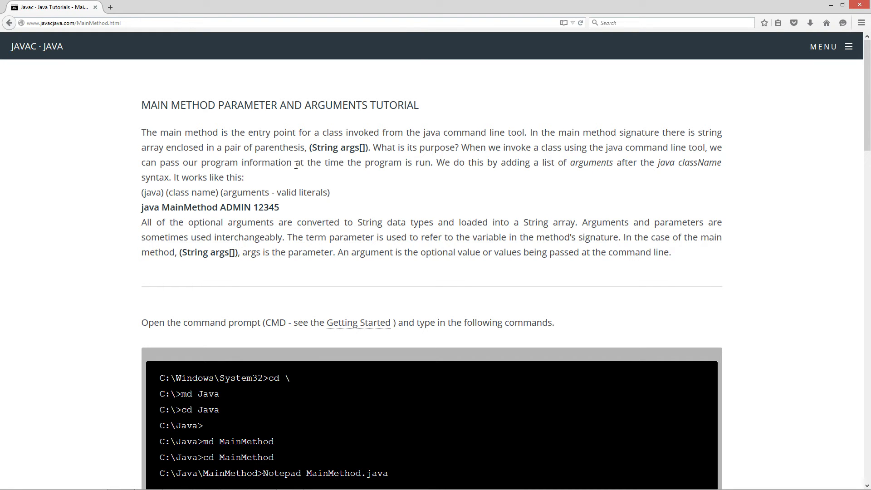
{"action": "mouse_move", "coordinate": [360, 178]}
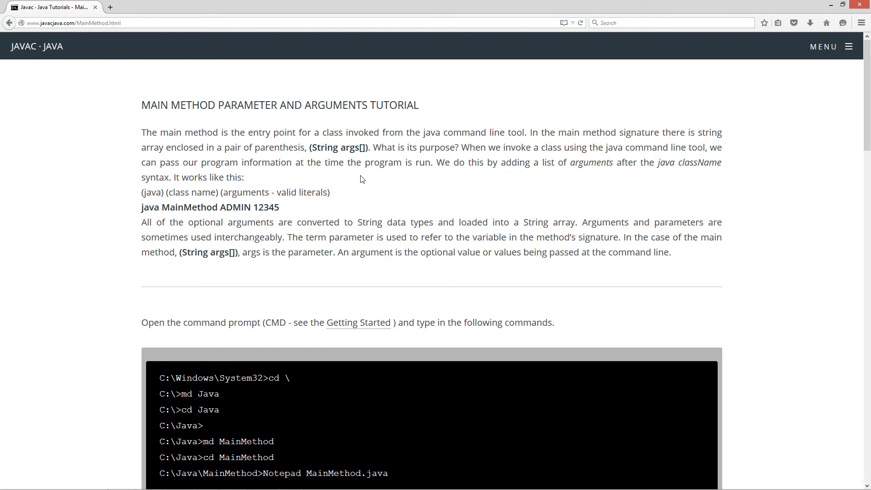
{"action": "mouse_move", "coordinate": [463, 175]}
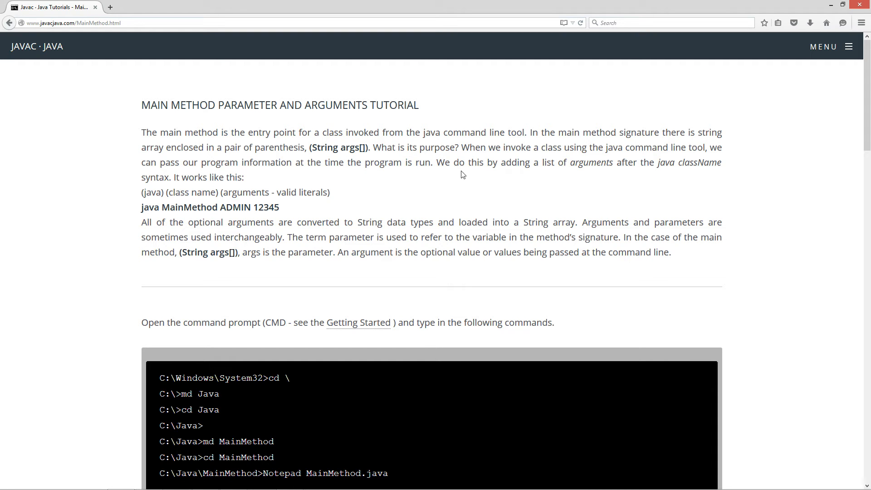
{"action": "mouse_move", "coordinate": [425, 198]}
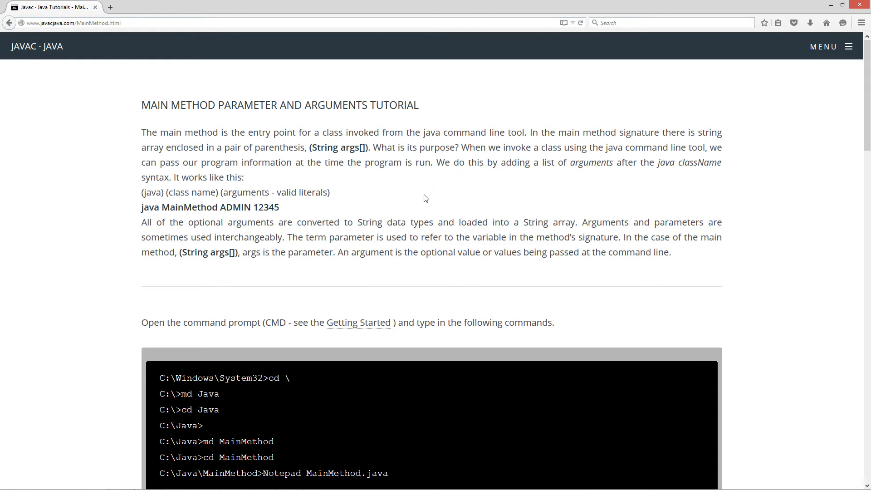
{"action": "mouse_move", "coordinate": [157, 186]}
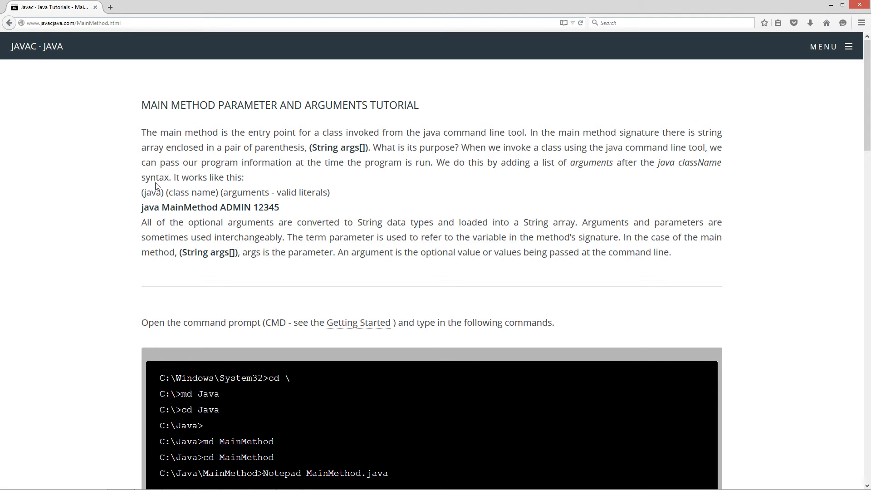
{"action": "mouse_move", "coordinate": [248, 182]}
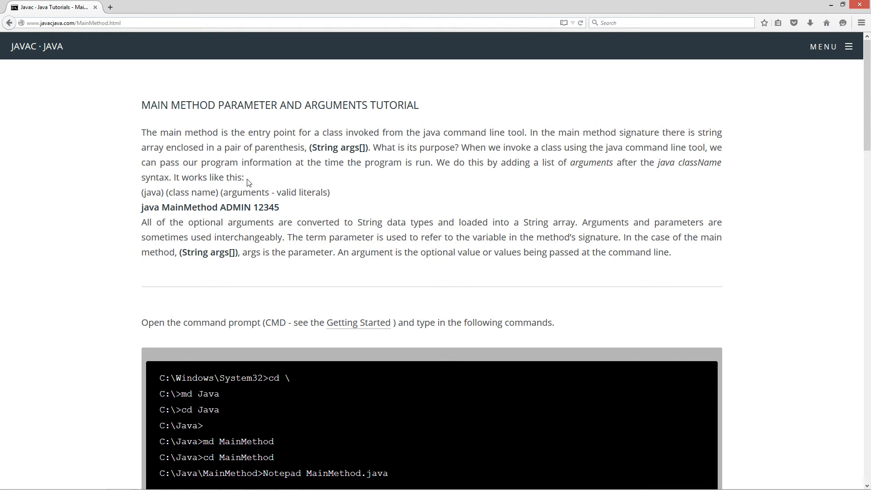
{"action": "double_click", "coordinate": [151, 193]}
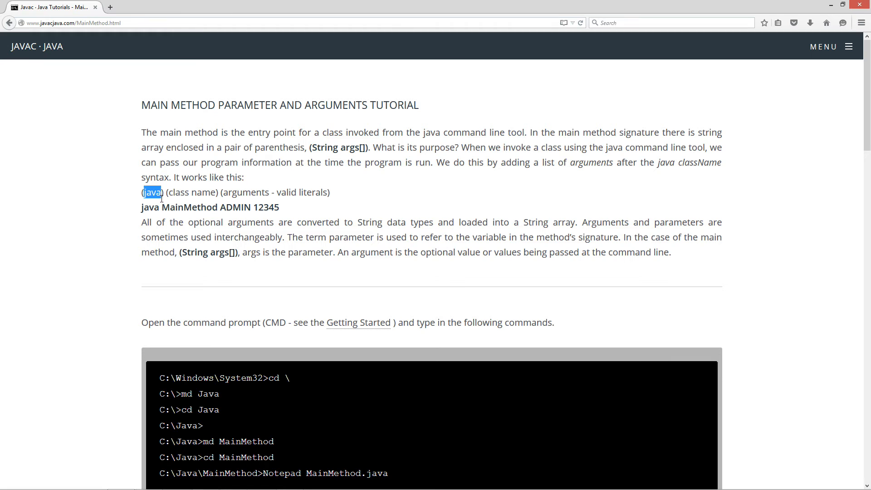
{"action": "double_click", "coordinate": [192, 192]}
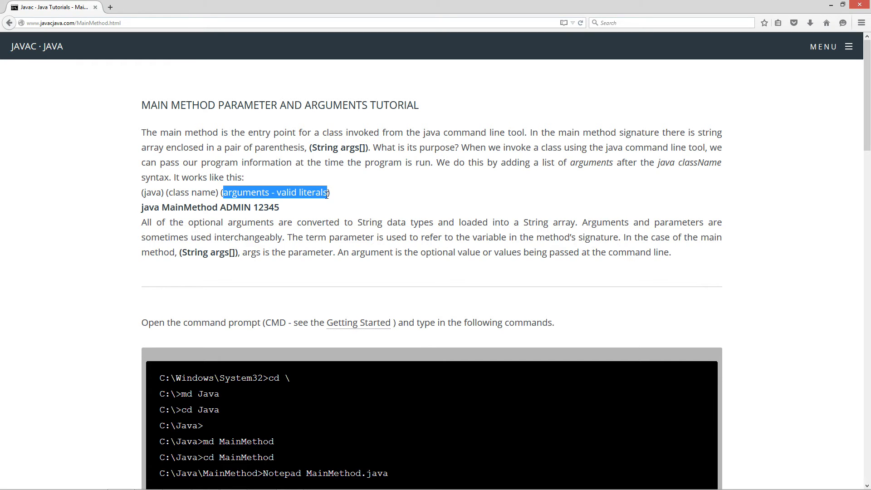
{"action": "double_click", "coordinate": [151, 208]}
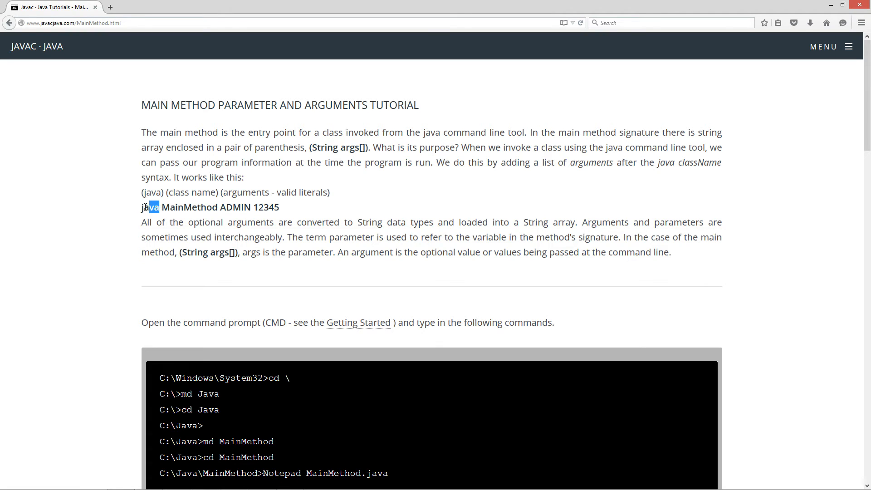
{"action": "double_click", "coordinate": [190, 207]}
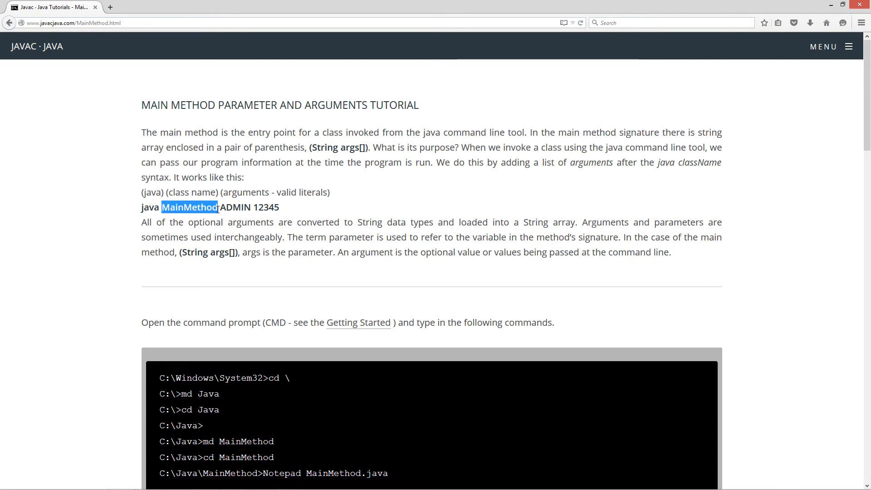
{"action": "double_click", "coordinate": [236, 206]}
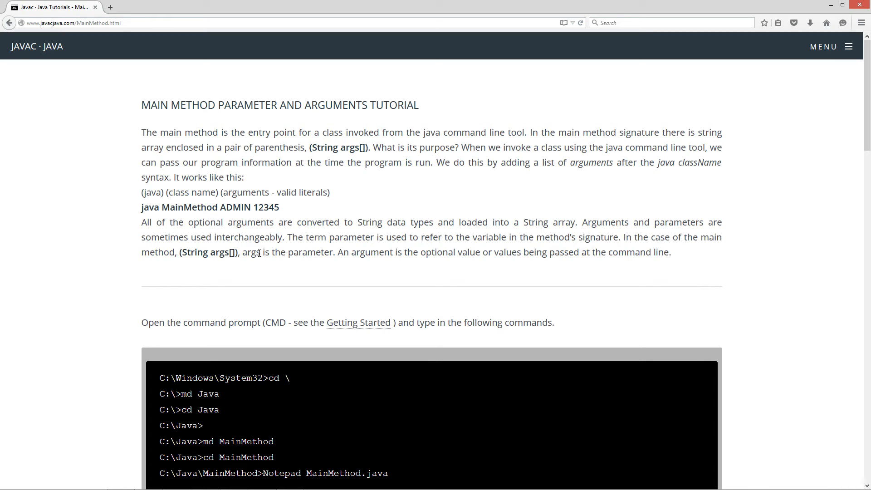
{"action": "mouse_move", "coordinate": [311, 265]}
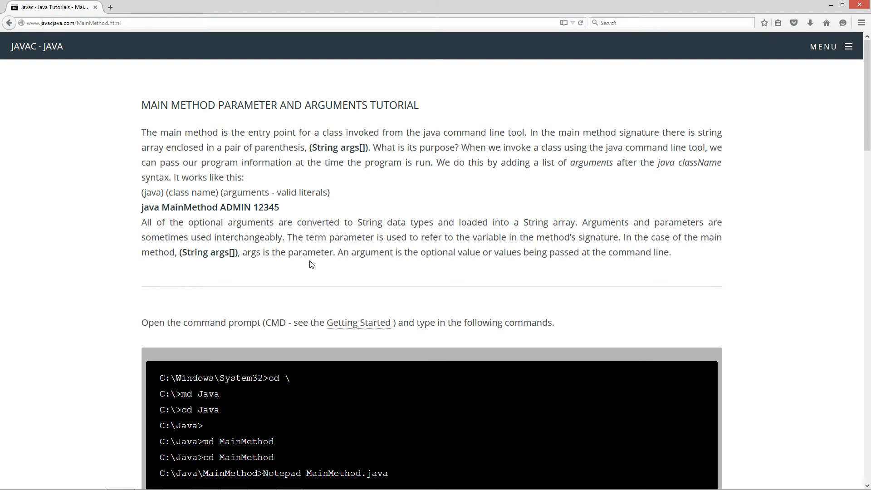
{"action": "mouse_move", "coordinate": [386, 247]}
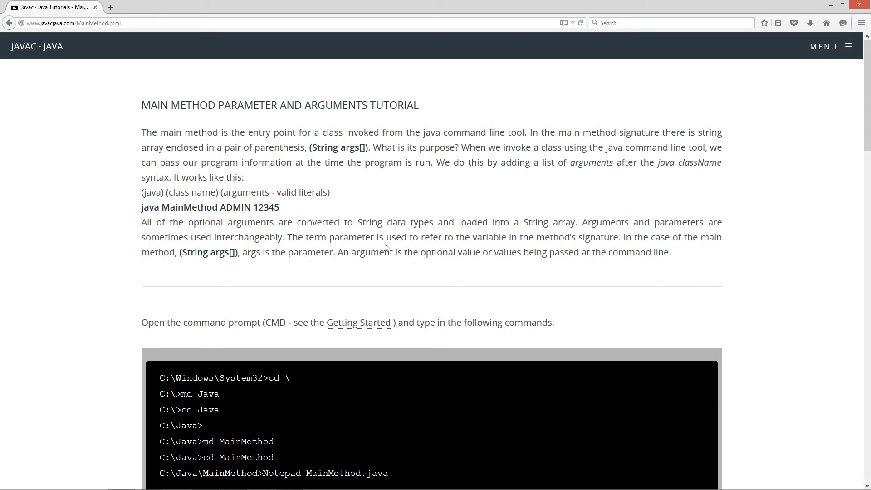
{"action": "mouse_move", "coordinate": [598, 240]}
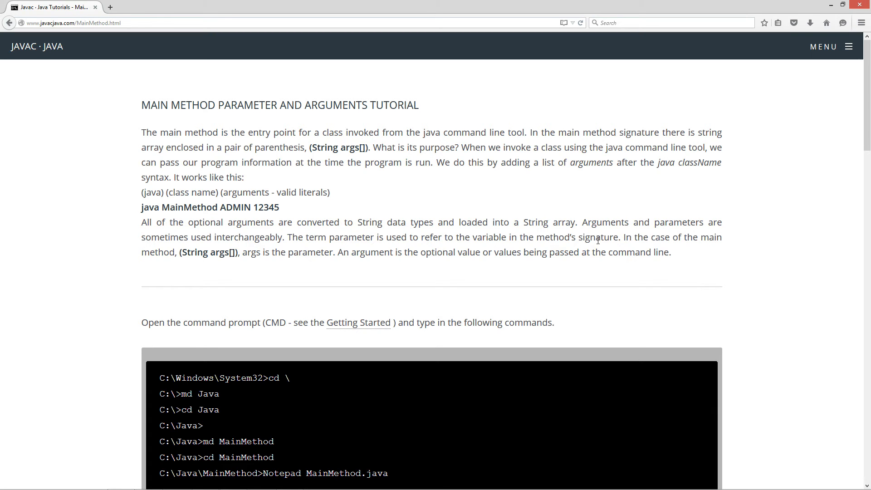
{"action": "mouse_move", "coordinate": [185, 262]}
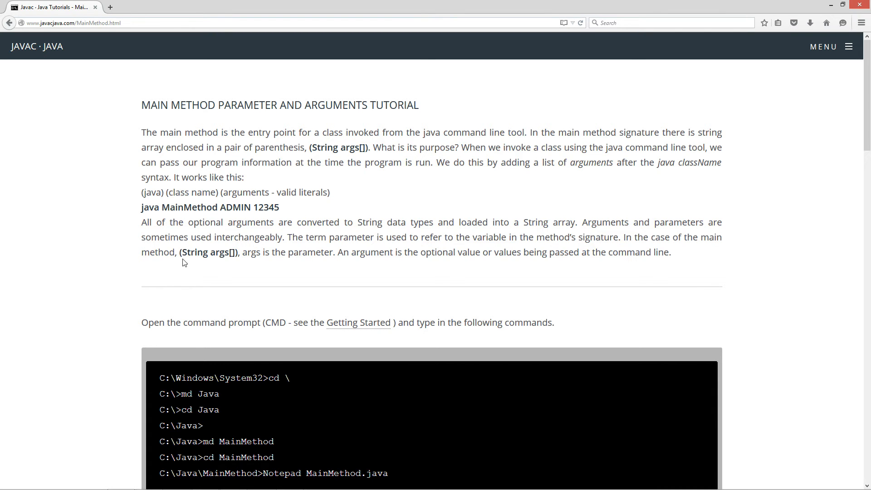
{"action": "double_click", "coordinate": [209, 252]}
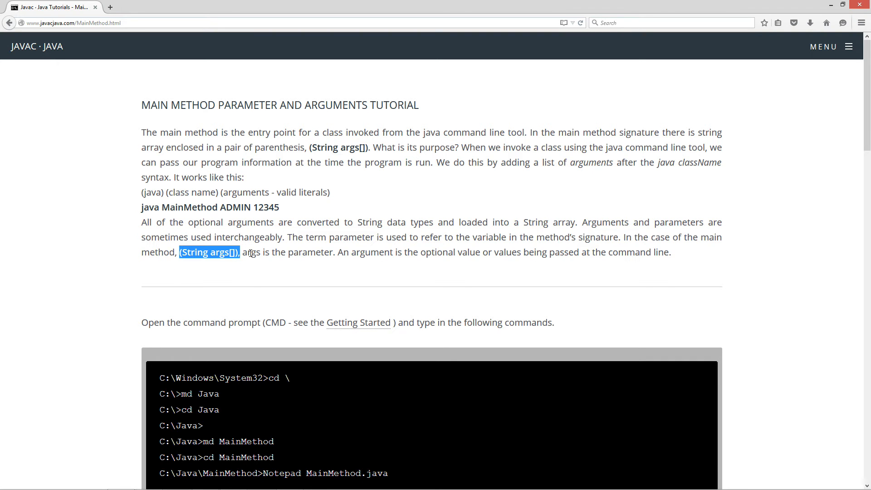
{"action": "mouse_move", "coordinate": [411, 252]}
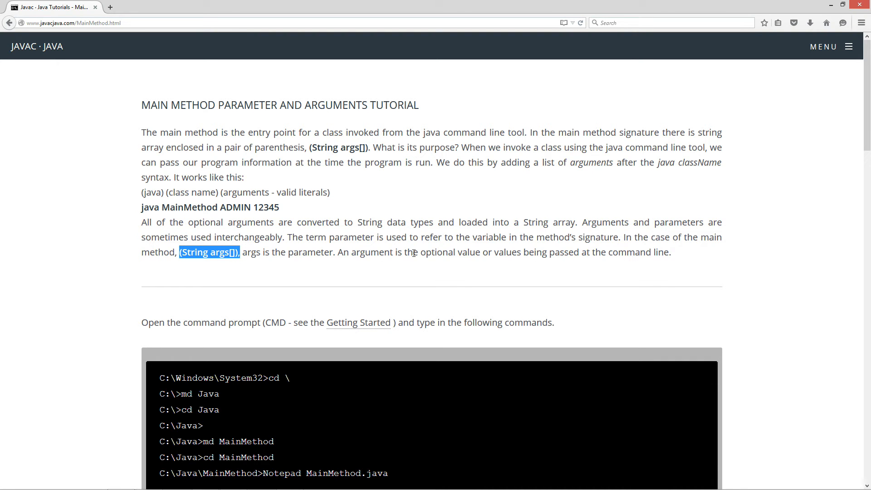
{"action": "mouse_move", "coordinate": [554, 267]}
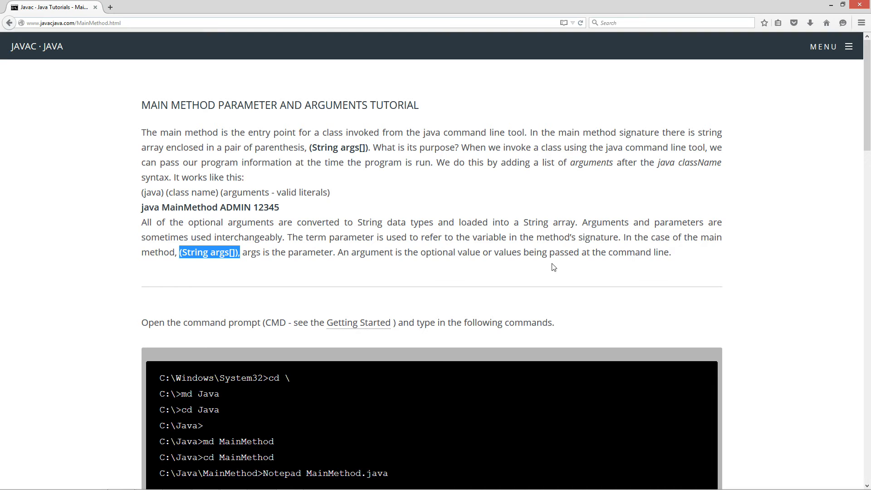
{"action": "scroll", "scroll_direction": "down", "scroll_amount": 3}
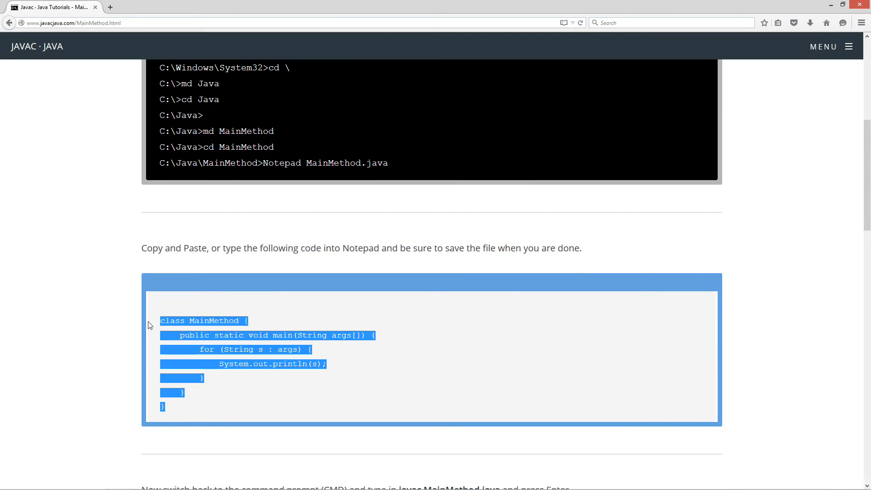
Step: Copy the selected MainMethod class code via the right-click Copy option
{"action": "right_click", "coordinate": [334, 336]}
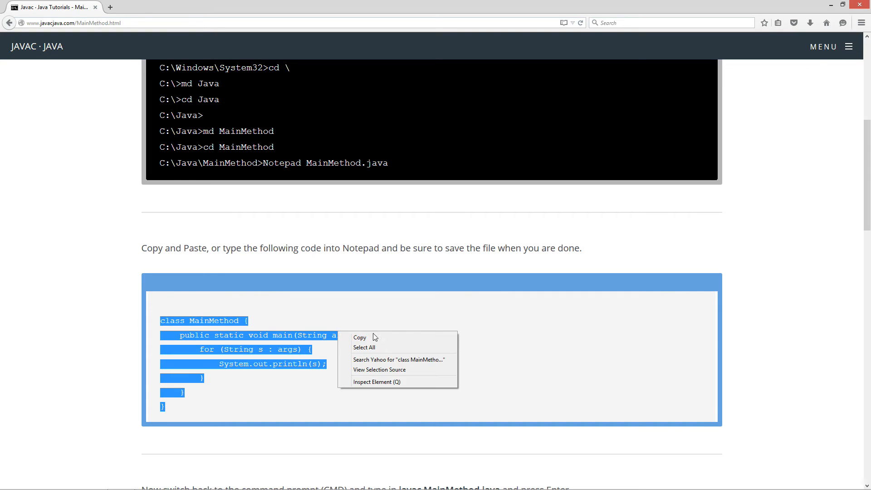
{"action": "left_click", "coordinate": [359, 337]}
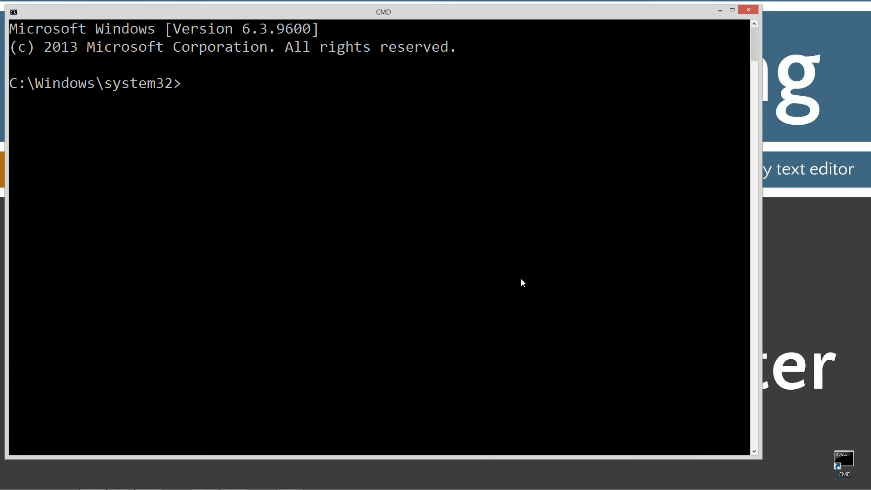
Step: Run javac to display its usage options, then clear the screen with cls
{"action": "type", "text": "cd"}
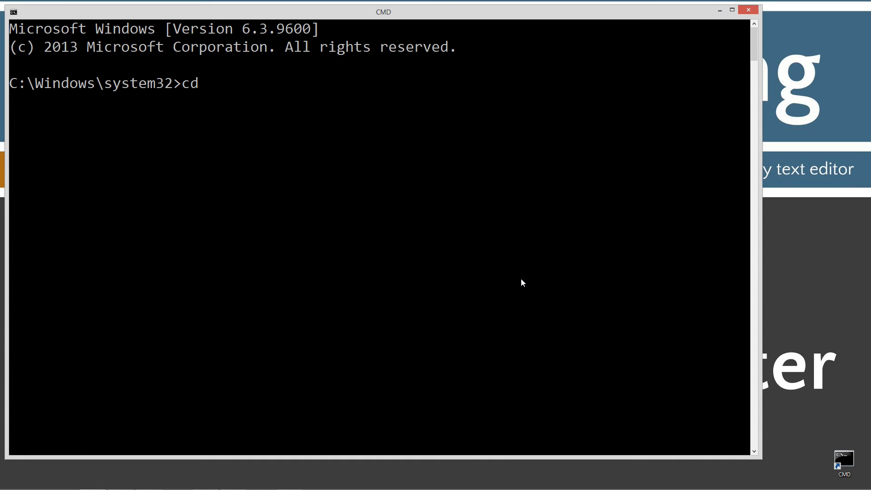
{"action": "type", "text": "javac"}
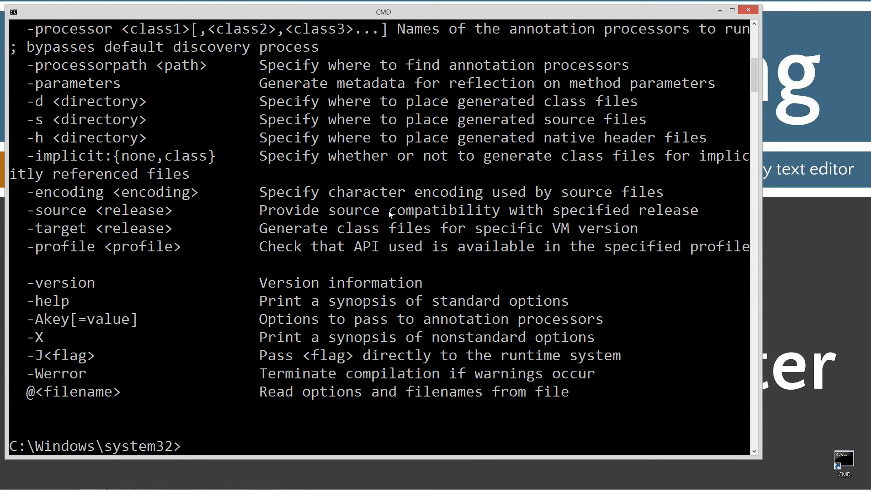
{"action": "mouse_move", "coordinate": [287, 255]}
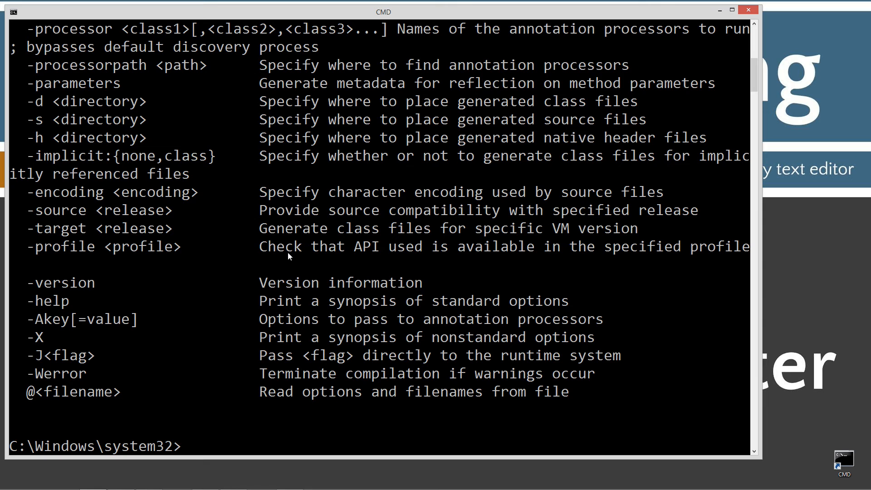
{"action": "type", "text": "cls"}
{"action": "type", "text": "cd \\"}
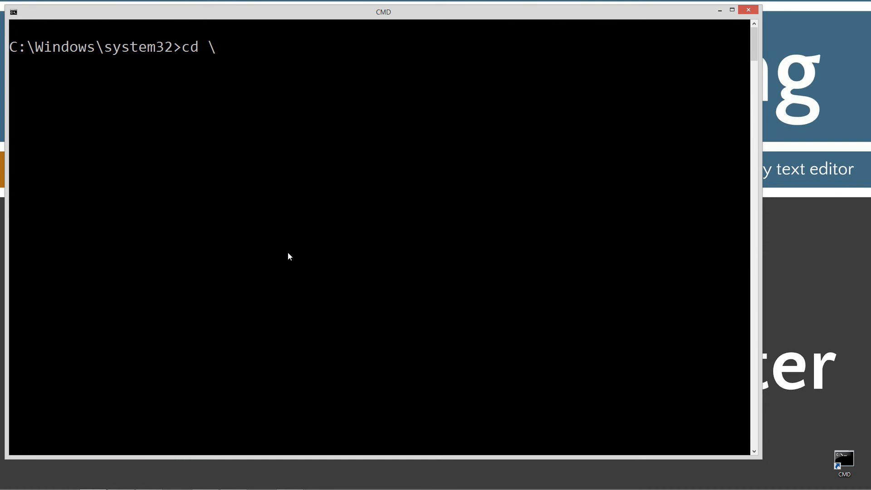
Step: Move to C:\, create the Java folder with md and enter it
{"action": "key", "text": "Return"}
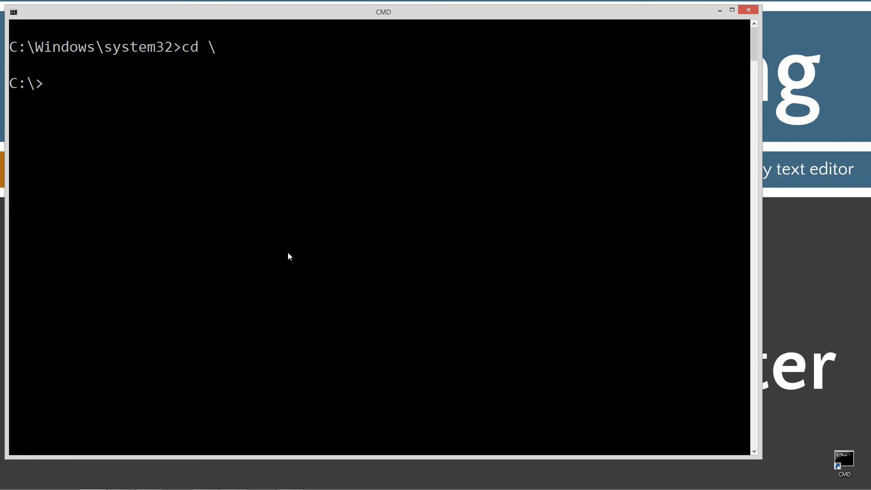
{"action": "type", "text": "md Java"}
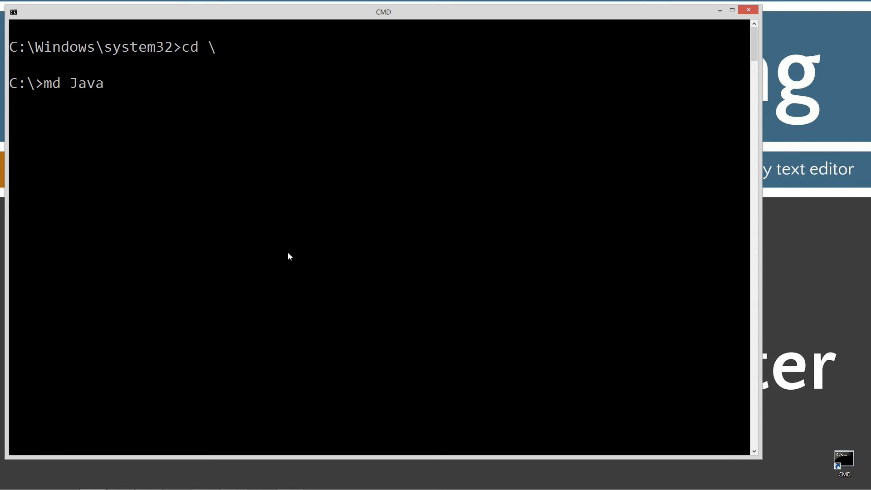
{"action": "key", "text": "Return"}
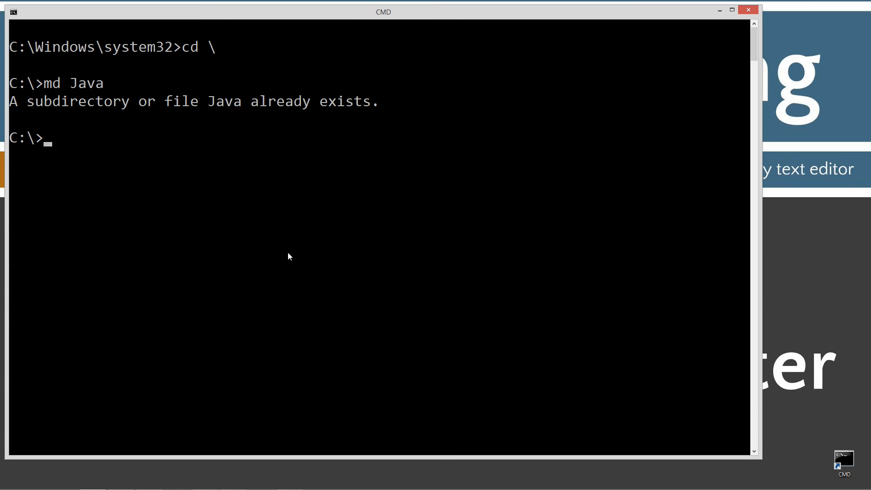
{"action": "type", "text": "cd Java"}
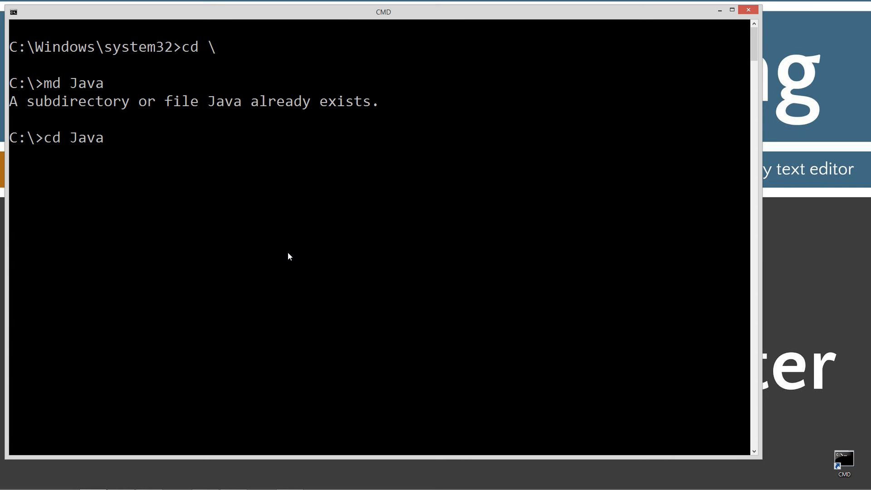
{"action": "key", "text": "Return"}
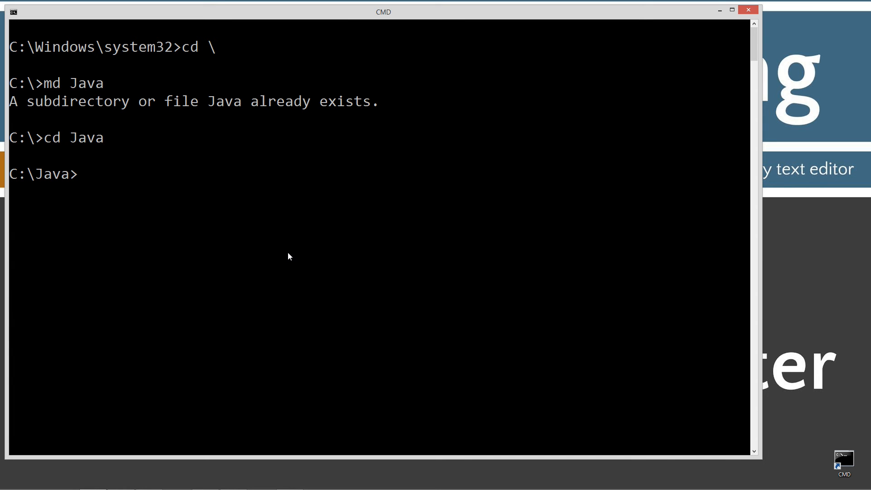
Step: Create and enter the MainMethod folder, then launch Notepad on MainMethod.java
{"action": "type", "text": "md"}
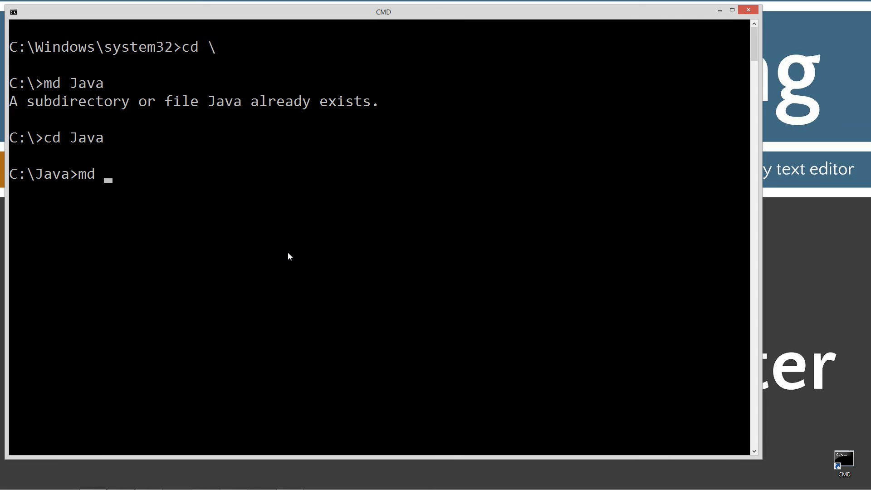
{"action": "type", "text": "M"}
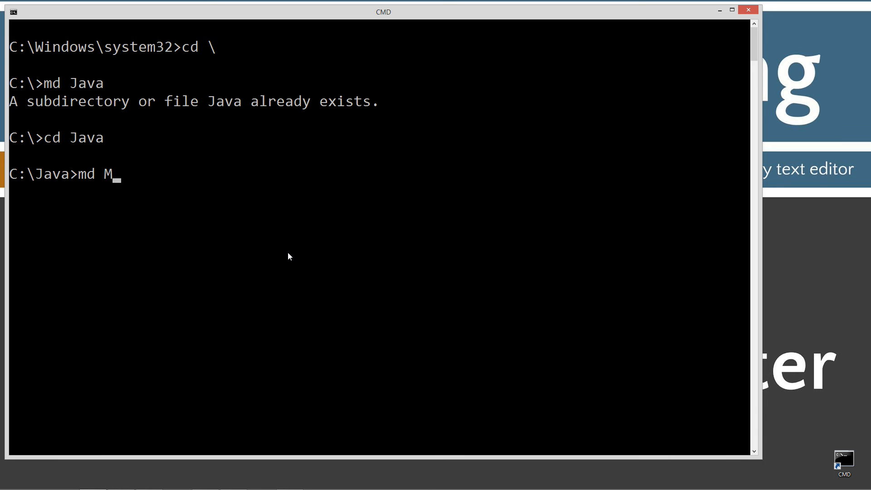
{"action": "type", "text": "ainMethod"}
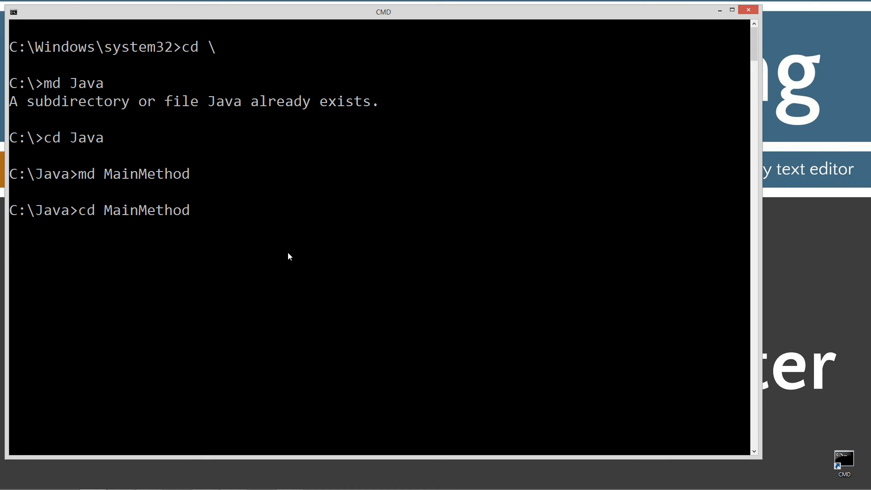
{"action": "type", "text": "notepad"}
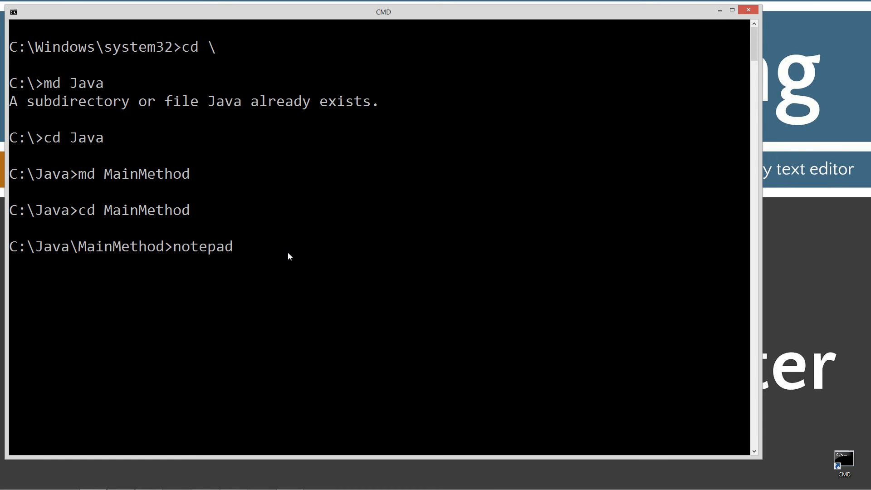
{"action": "type", "text": "MainMethod.jav"}
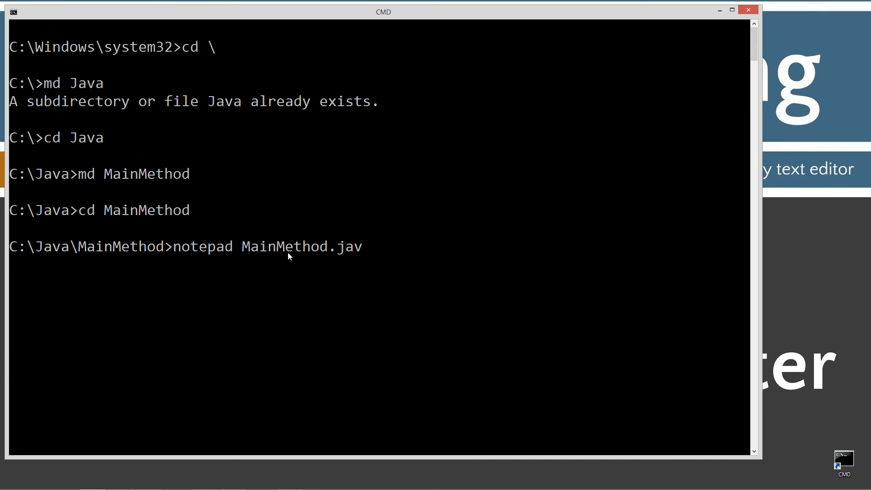
{"action": "type", "text": "a"}
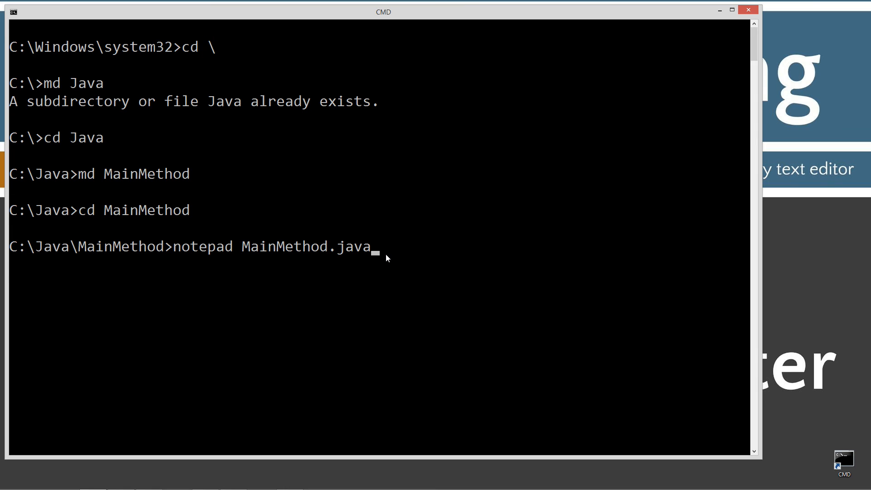
{"action": "key", "text": "Return"}
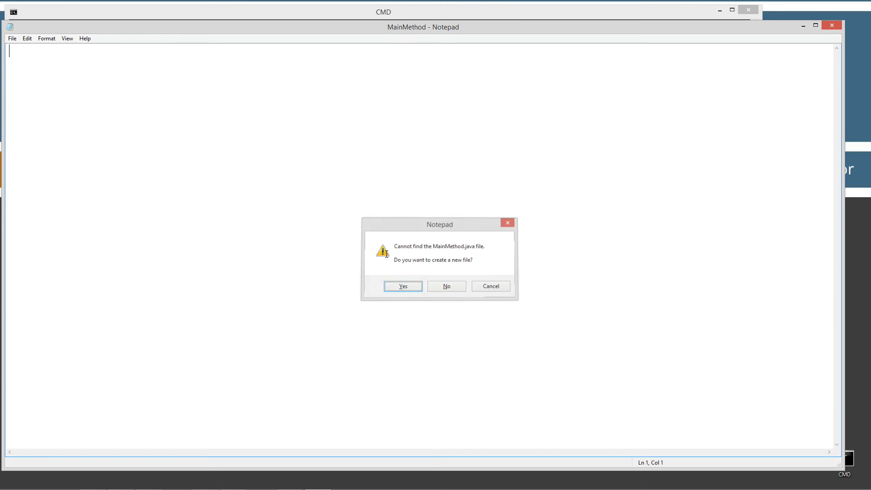
Step: Create the new MainMethod.java, paste the class code and save it
{"action": "left_click", "coordinate": [402, 286]}
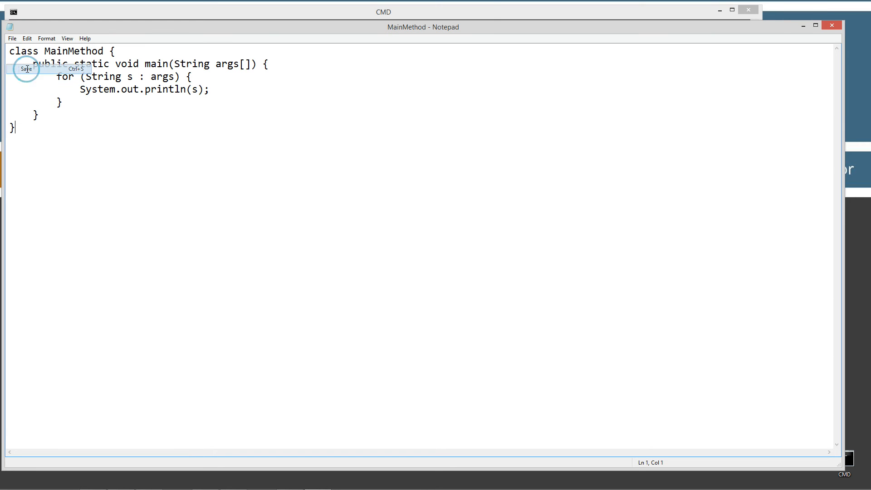
{"action": "key", "text": "ctrl+s"}
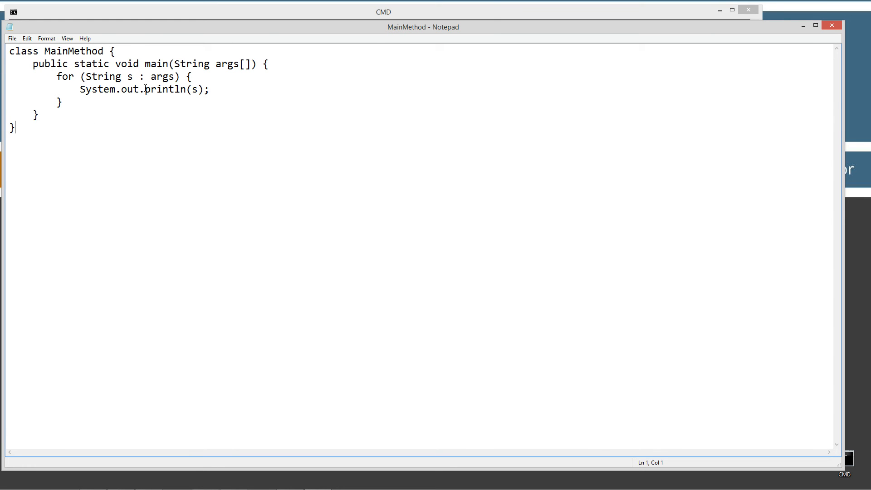
{"action": "mouse_move", "coordinate": [146, 67]}
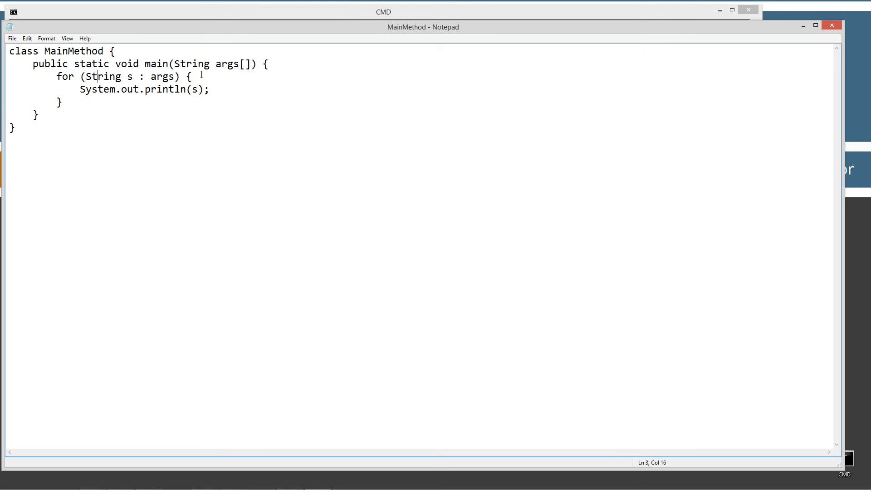
Step: Highlight main, its String args[] parameter and the method body to explain them
{"action": "left_click_drag", "start_coordinate": [190, 64], "coordinate": [263, 64]}
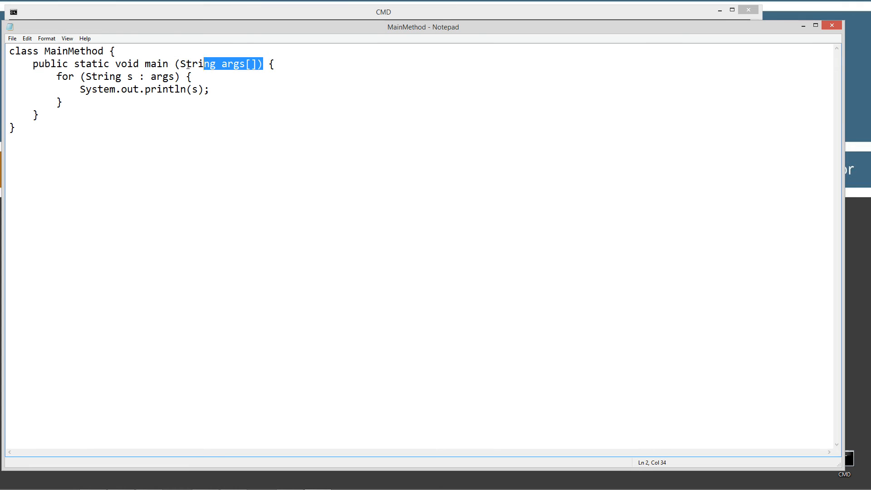
{"action": "double_click", "coordinate": [156, 63]}
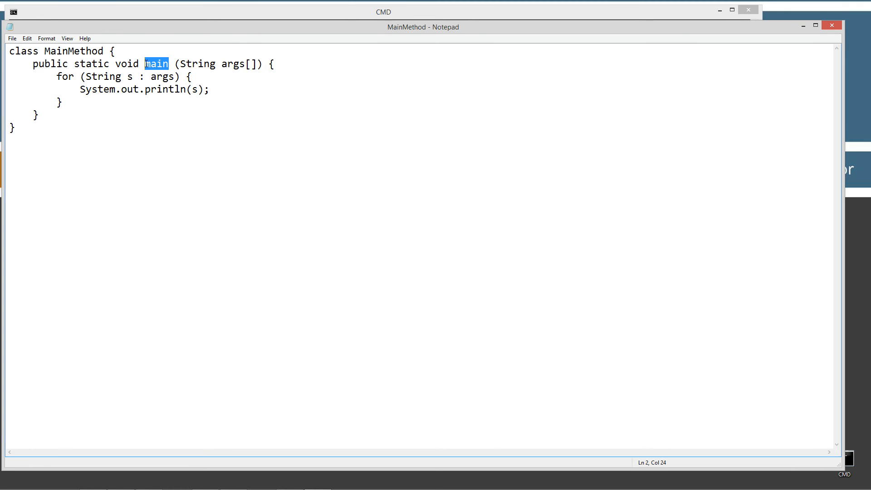
{"action": "left_click", "coordinate": [264, 64]}
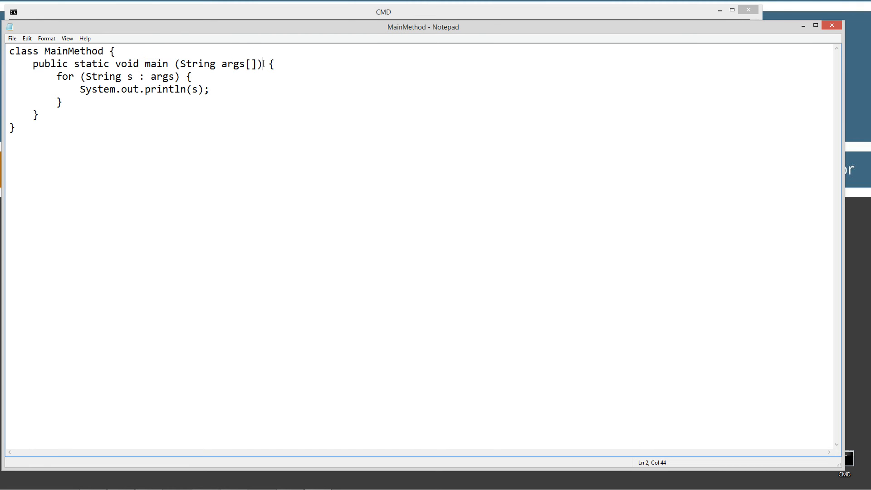
{"action": "left_click_drag", "start_coordinate": [263, 63], "coordinate": [172, 63]}
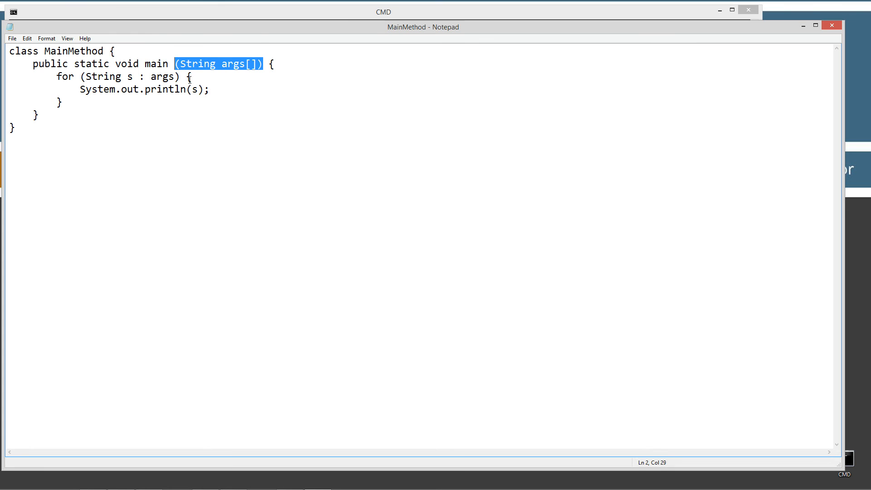
{"action": "left_click", "coordinate": [145, 64]}
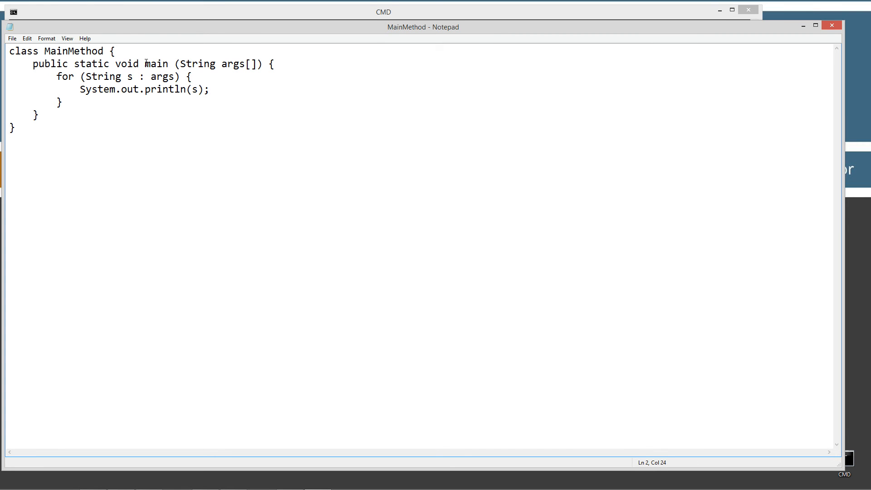
{"action": "left_click", "coordinate": [268, 64]}
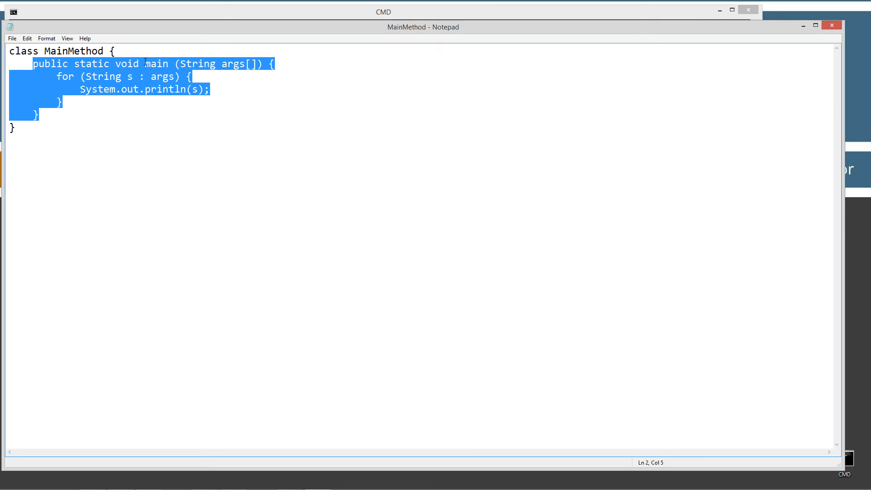
{"action": "mouse_move", "coordinate": [121, 63]}
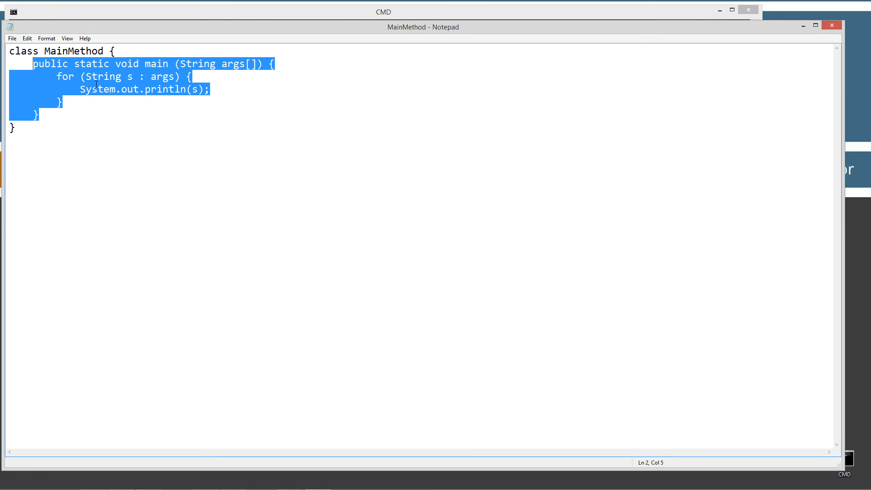
{"action": "left_click", "coordinate": [97, 76]}
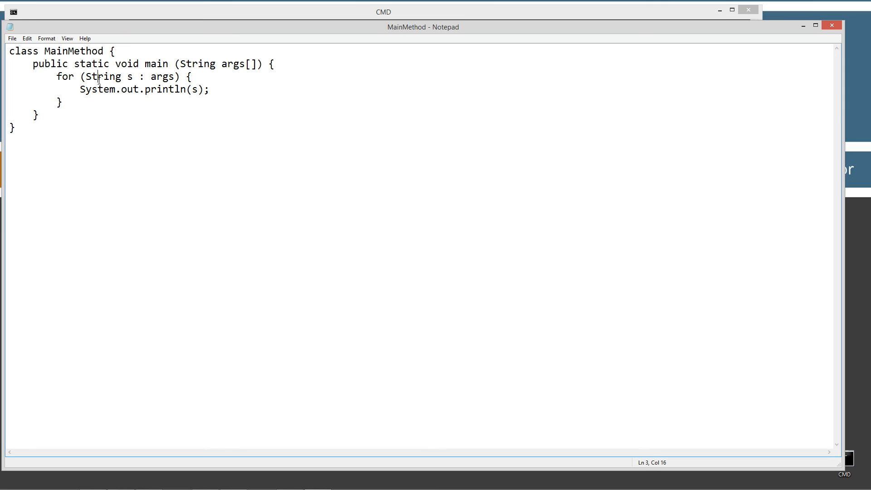
{"action": "mouse_move", "coordinate": [197, 71]}
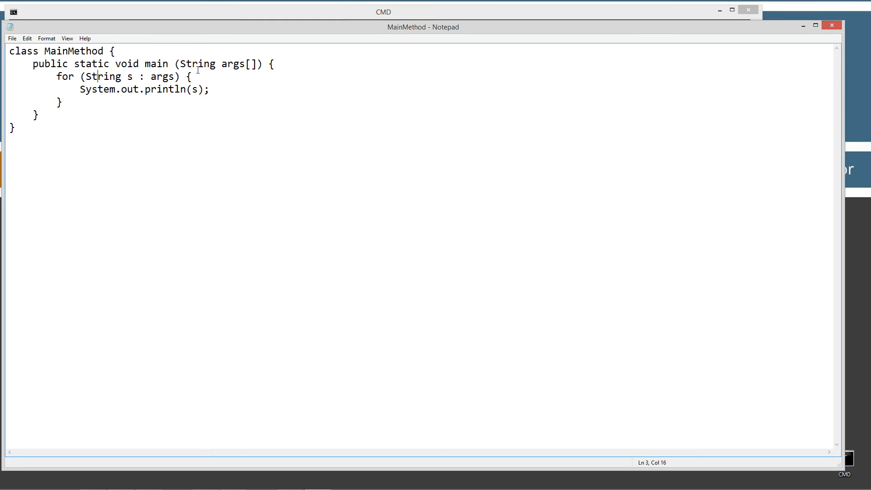
Step: Point out args in the signature and for loop and the variable s, then return to CMD
{"action": "double_click", "coordinate": [233, 64]}
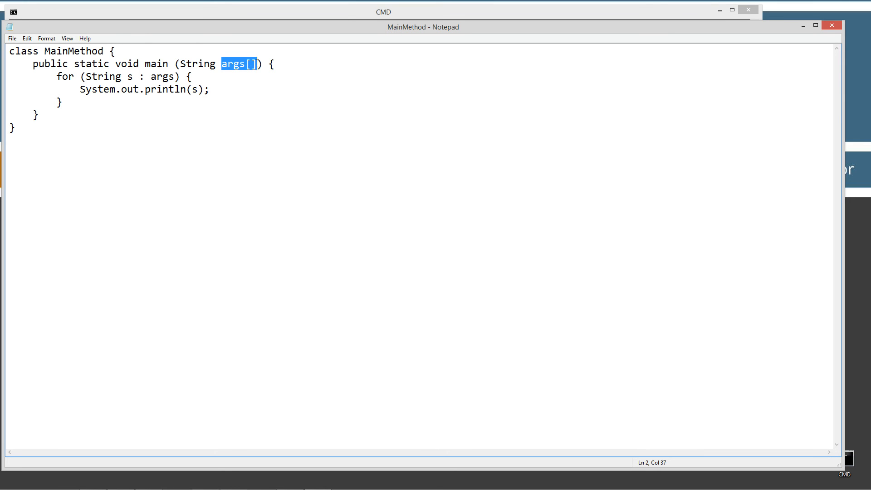
{"action": "mouse_move", "coordinate": [72, 49]}
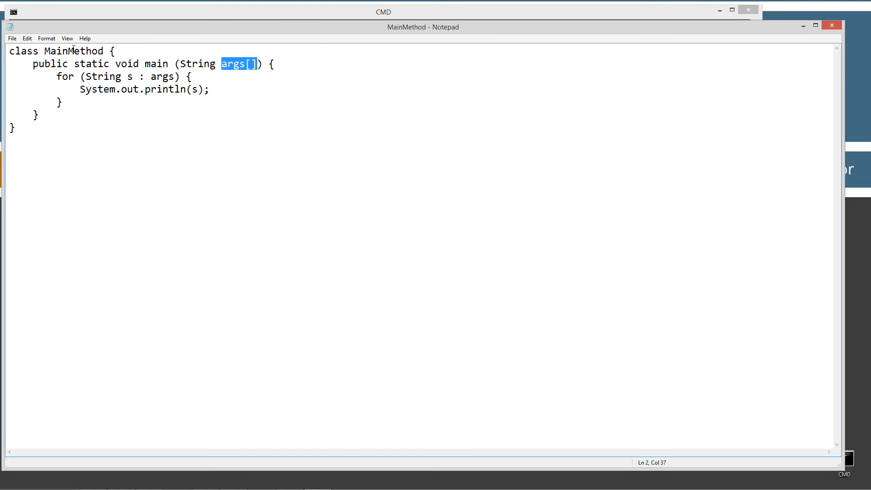
{"action": "mouse_move", "coordinate": [252, 68]}
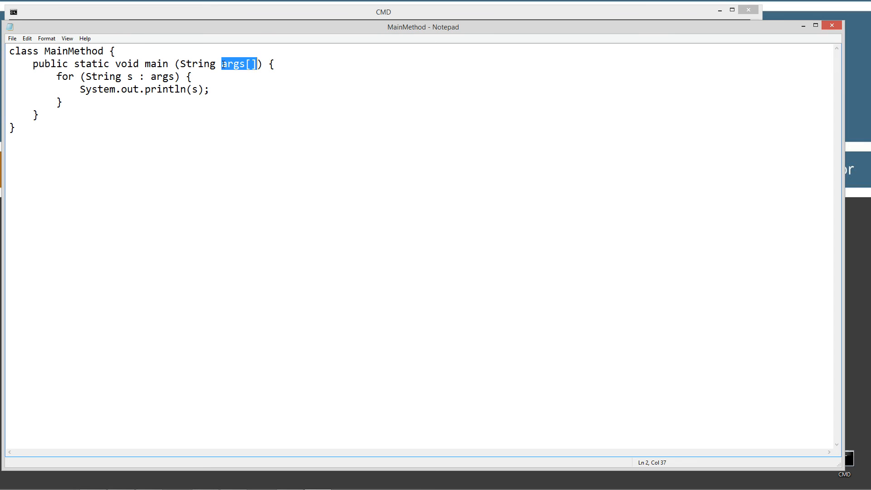
{"action": "left_click", "coordinate": [254, 64]}
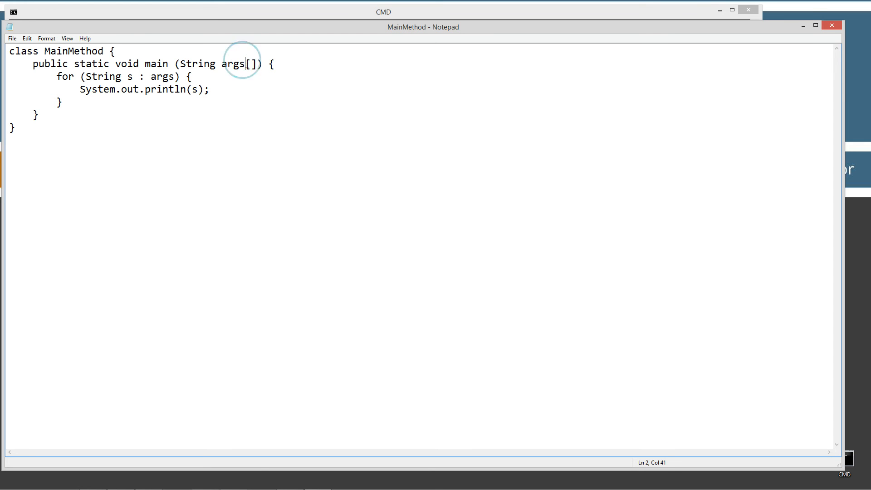
{"action": "left_click_drag", "start_coordinate": [250, 64], "coordinate": [180, 63]}
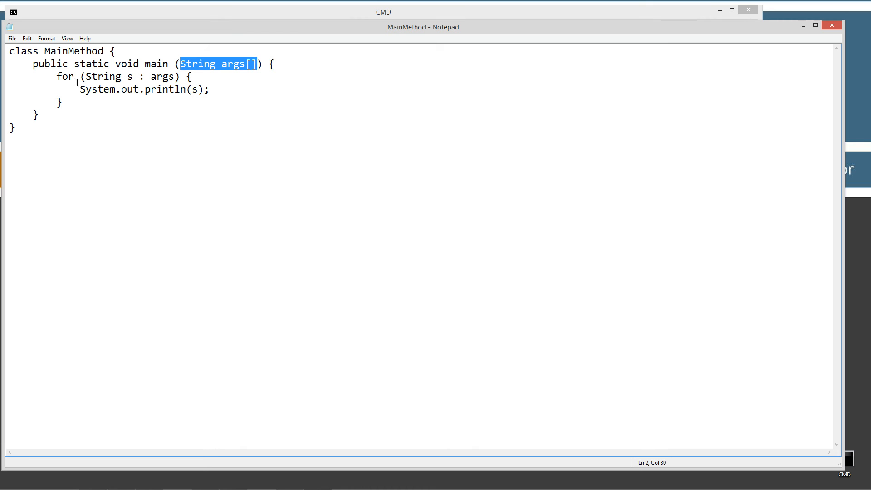
{"action": "double_click", "coordinate": [161, 76]}
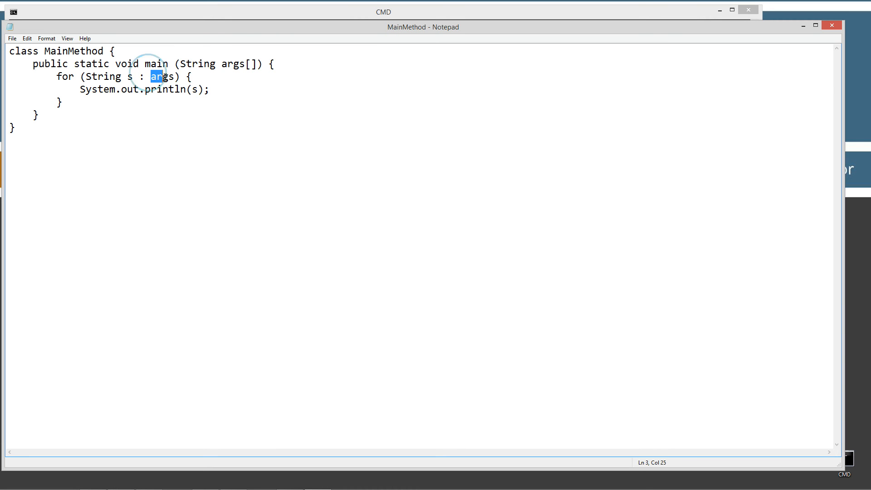
{"action": "double_click", "coordinate": [161, 77]}
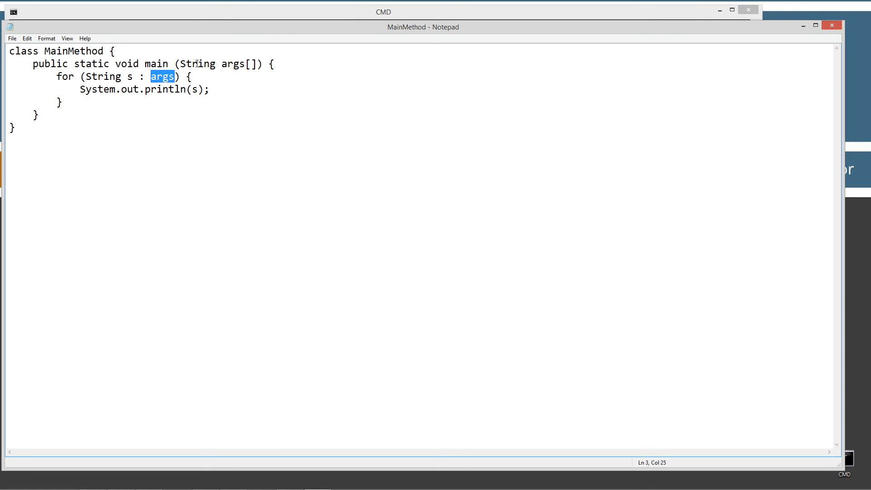
{"action": "mouse_move", "coordinate": [129, 90]}
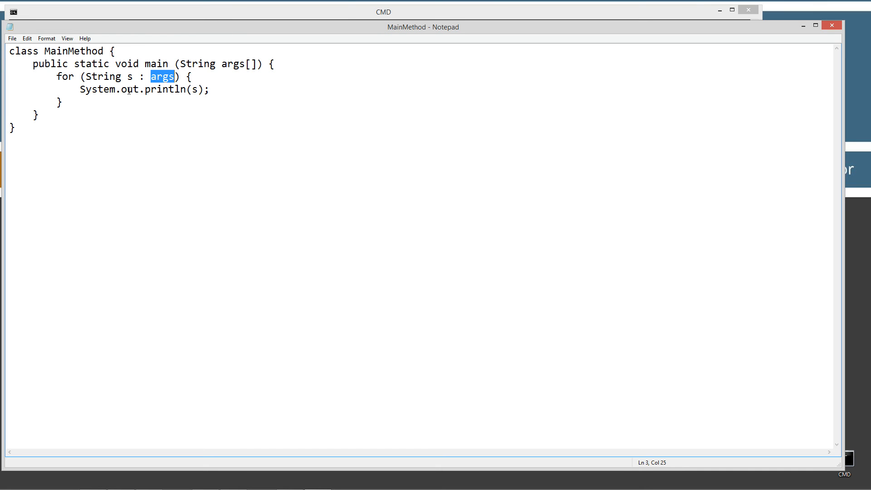
{"action": "mouse_move", "coordinate": [134, 76]}
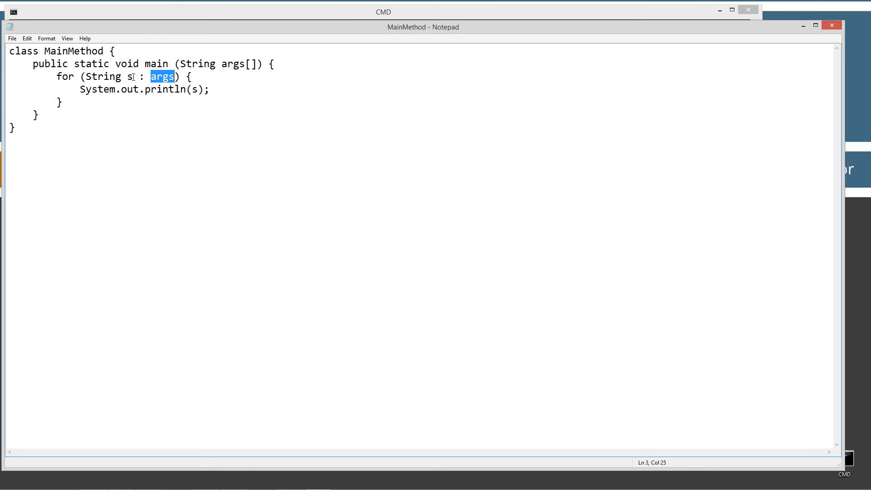
{"action": "double_click", "coordinate": [128, 76]}
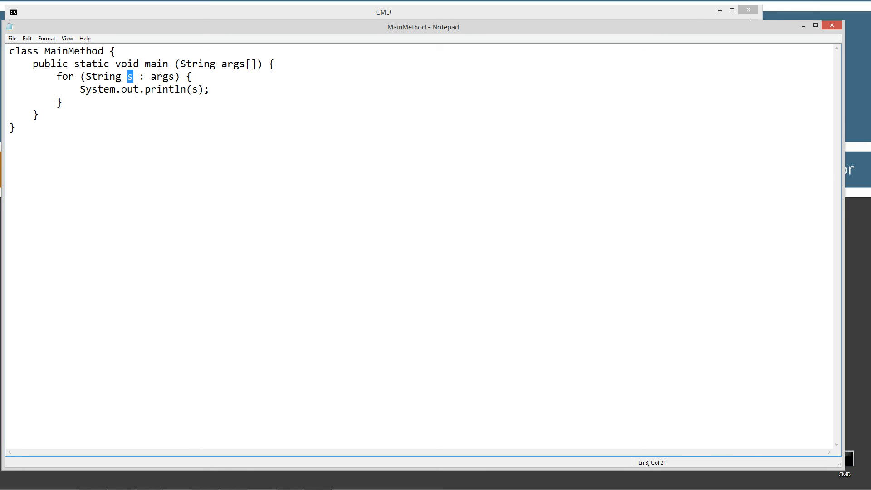
{"action": "left_click", "coordinate": [11, 37]}
{"action": "type", "text": "ka"}
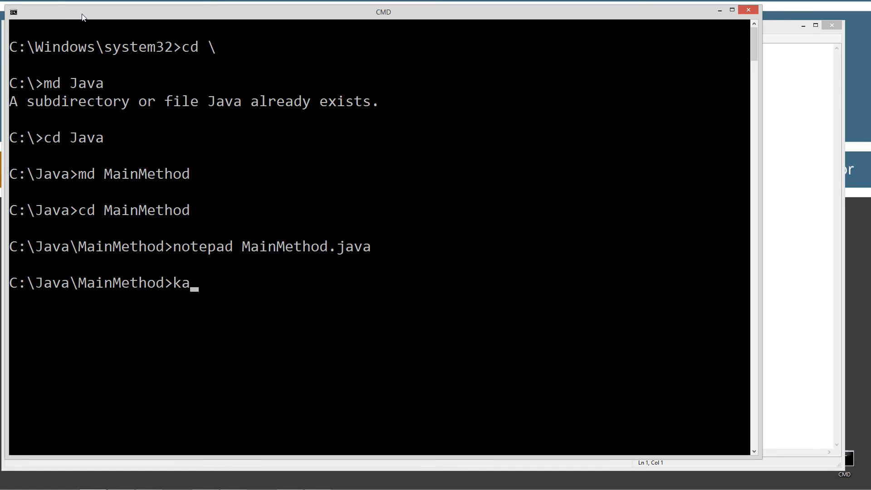
Step: Compile with javac MainMethod.java and run java MainMethod without arguments
{"action": "key", "text": "backspace"}
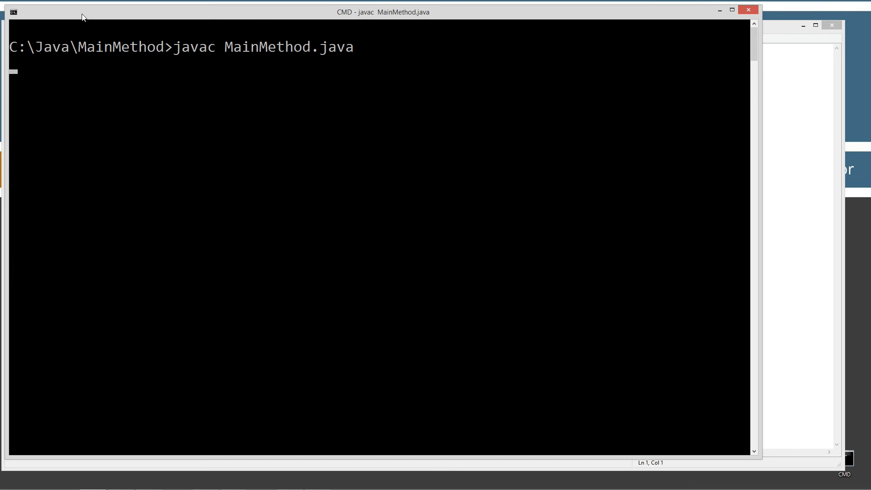
{"action": "type", "text": "java M"}
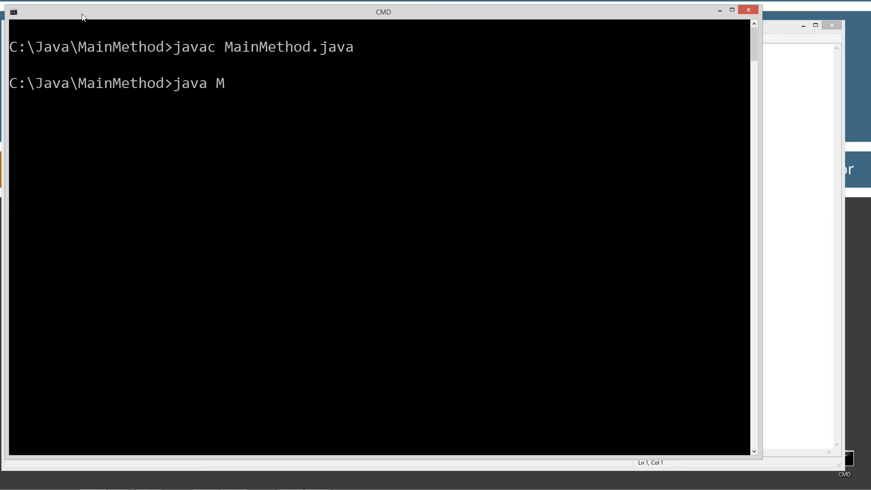
{"action": "type", "text": "ainMeth"}
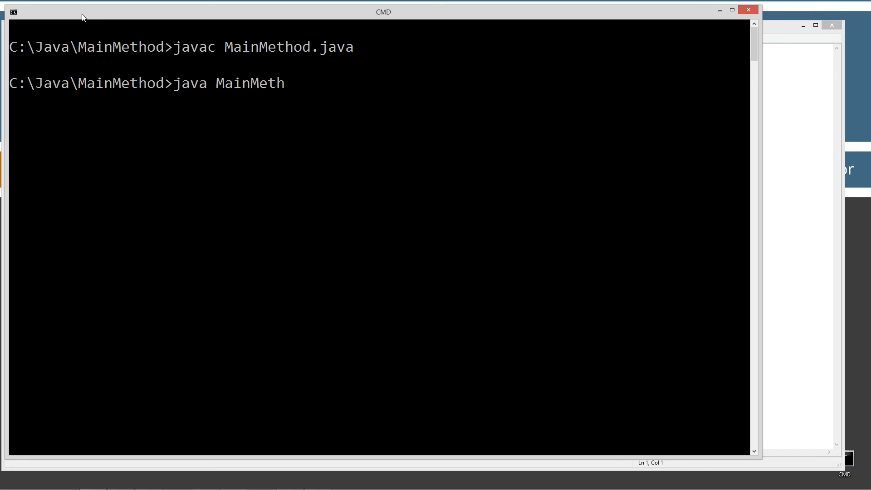
{"action": "type", "text": "od"}
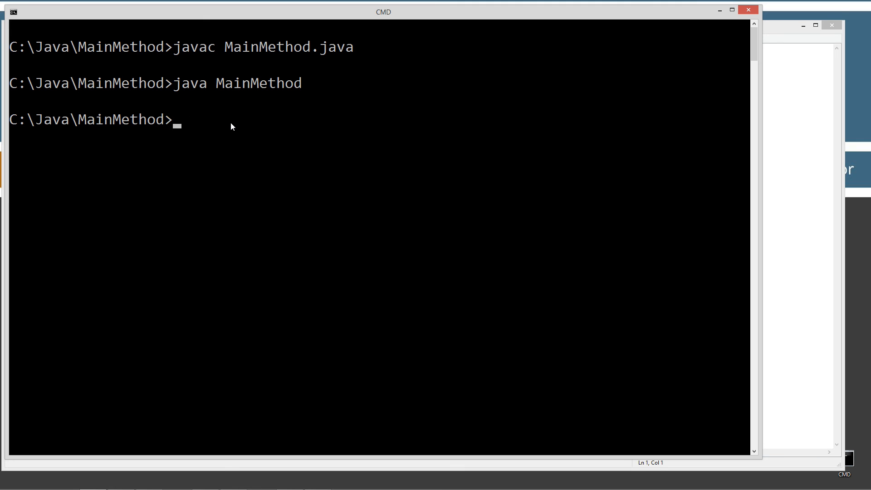
{"action": "mouse_move", "coordinate": [401, 114]}
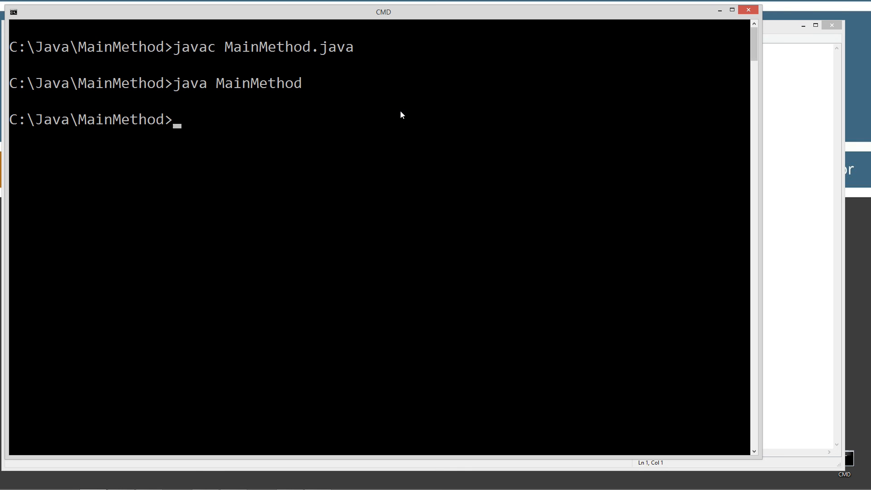
Step: Run java MainMethod ADMIN 12345 so each argument prints on its own line
{"action": "type", "text": "Java Ma"}
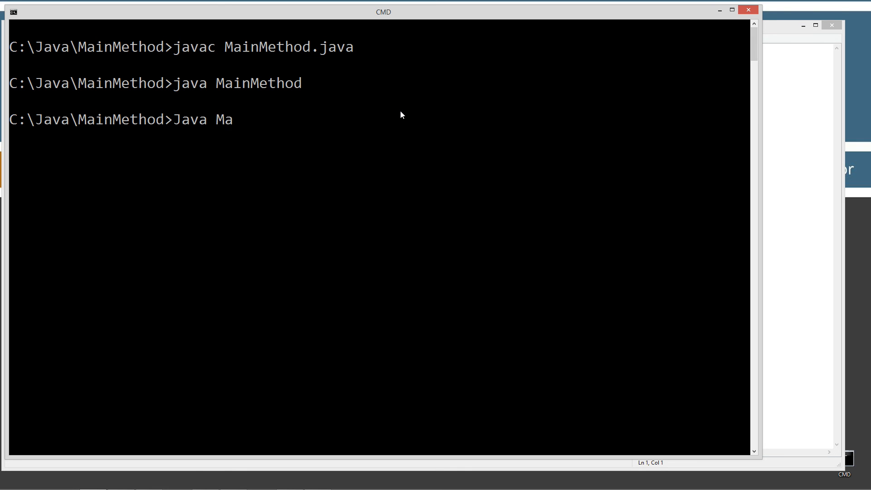
{"action": "type", "text": "inMethod"}
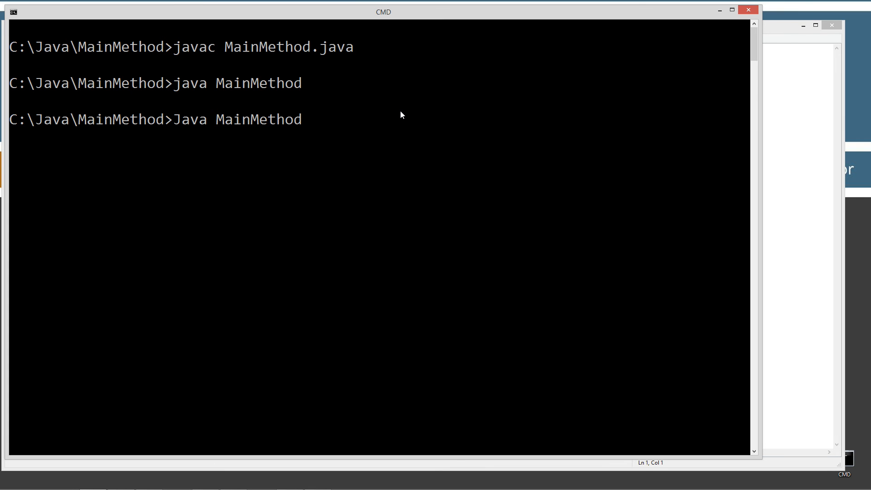
{"action": "type", "text": "ADMIN"}
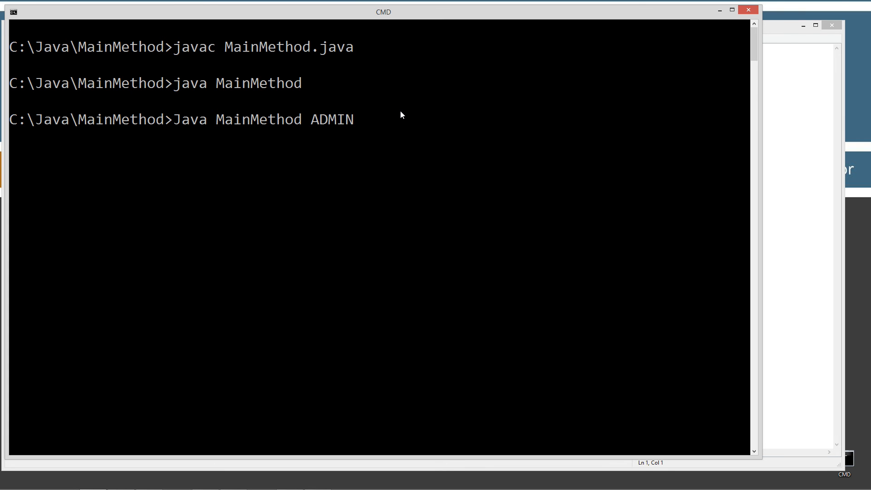
{"action": "type", "text": "12345"}
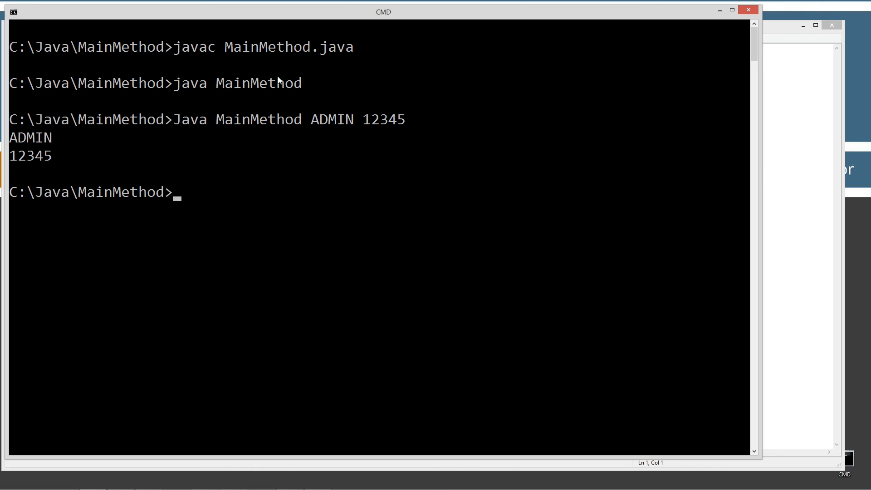
{"action": "mouse_move", "coordinate": [42, 168]}
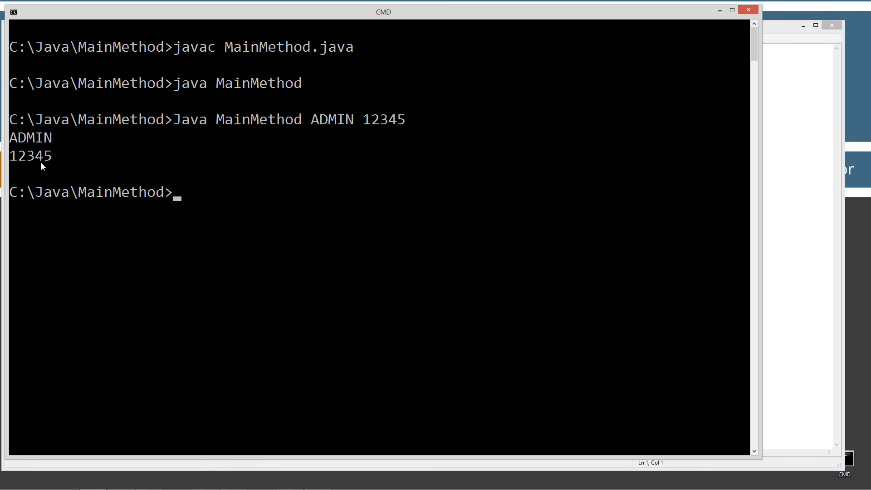
{"action": "mouse_move", "coordinate": [307, 133]}
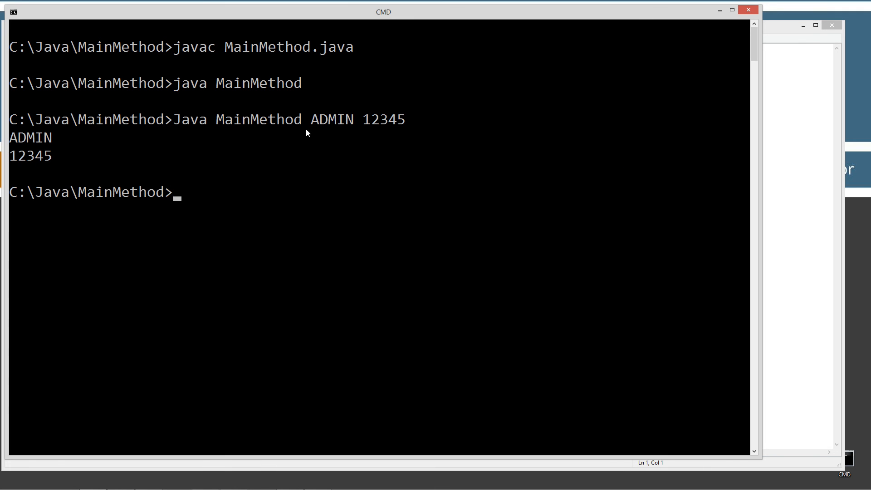
{"action": "mouse_move", "coordinate": [361, 126]}
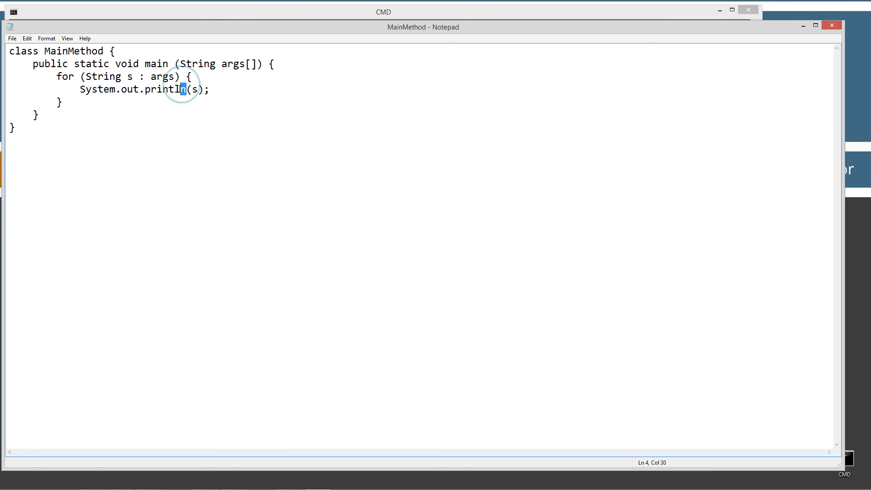
Step: Point out the println call inside the for loop of MainMethod.java
{"action": "double_click", "coordinate": [166, 90]}
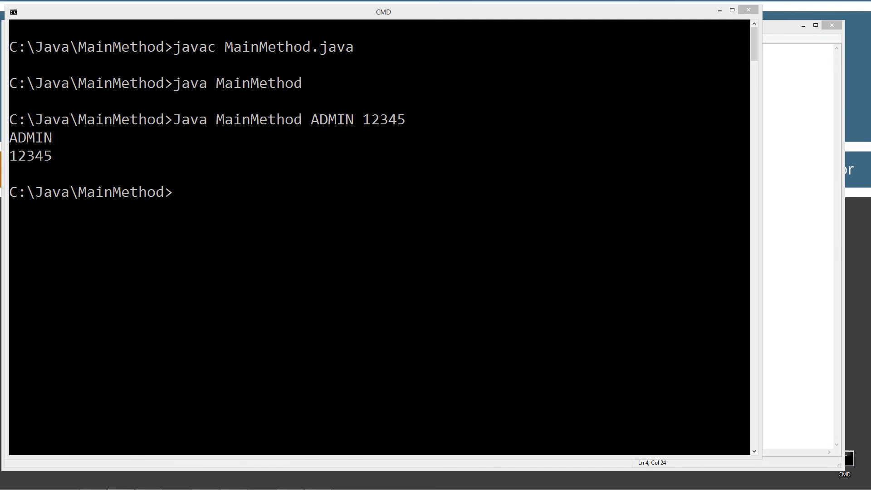
{"action": "mouse_move", "coordinate": [213, 209]}
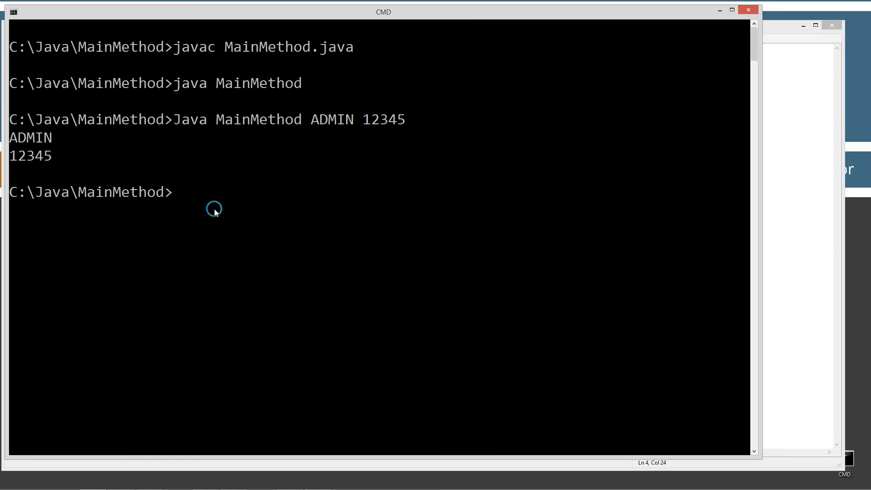
Step: Run java MainMethod THIS IS A LIST OF ARGUMENTS, printing each word on its own line
{"action": "type", "text": "Java MainMethod AD"}
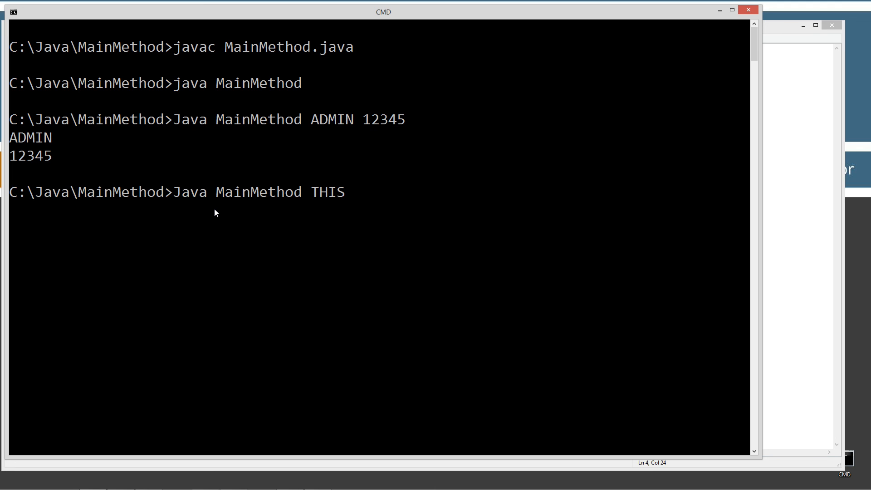
{"action": "type", "text": "IS A LIST"}
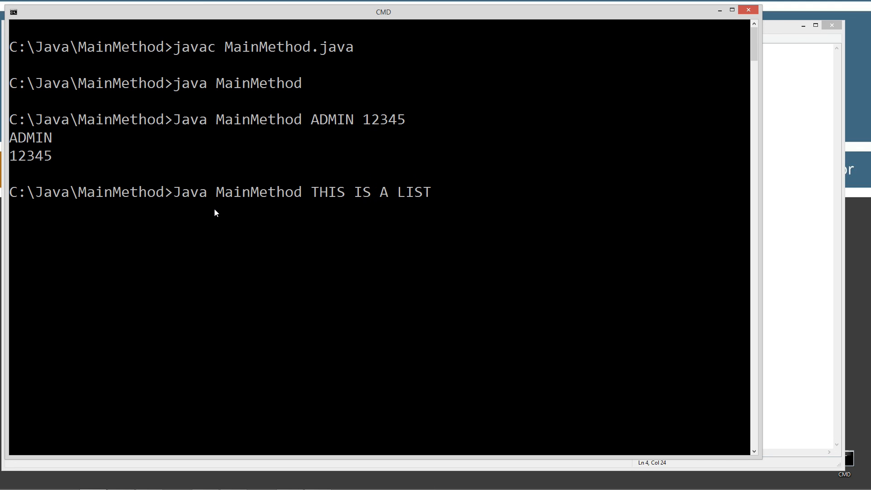
{"action": "type", "text": "OF AR"}
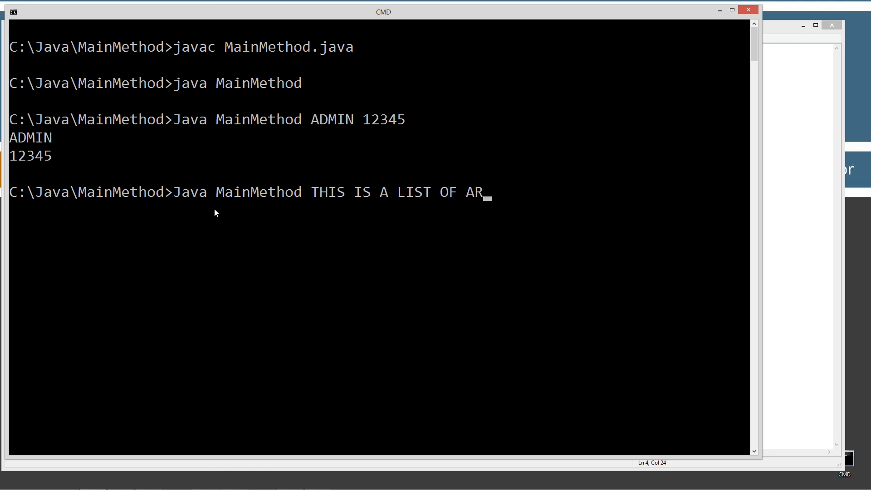
{"action": "type", "text": "GUMENTS"}
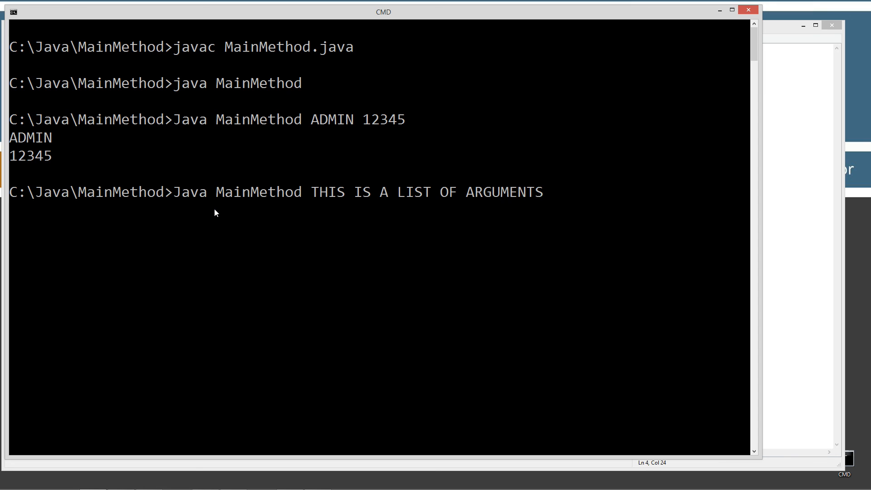
{"action": "key", "text": "Return"}
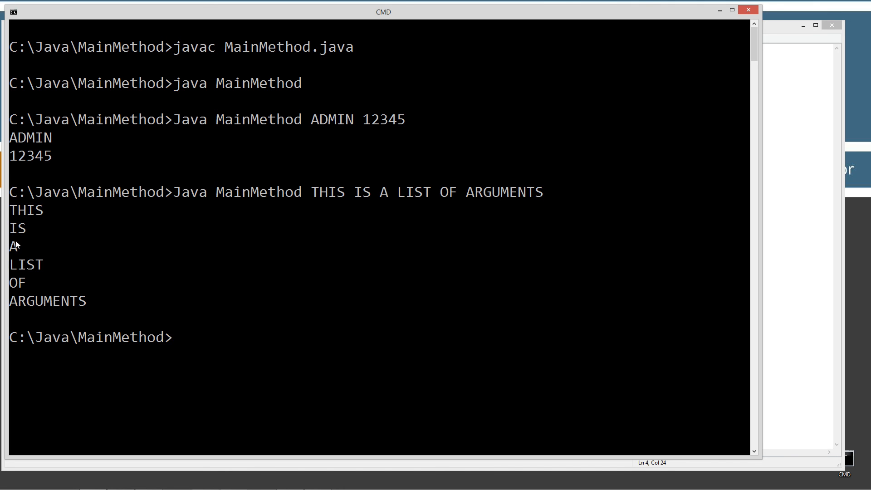
{"action": "mouse_move", "coordinate": [340, 245]}
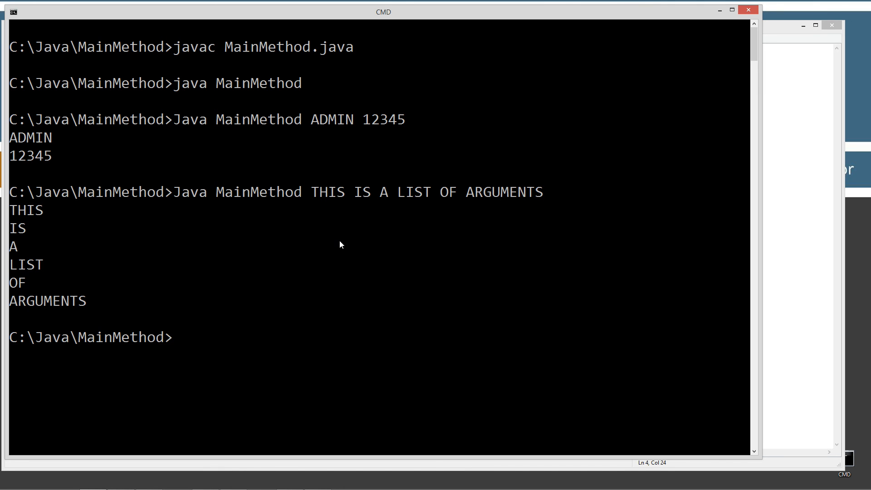
{"action": "mouse_move", "coordinate": [334, 246]}
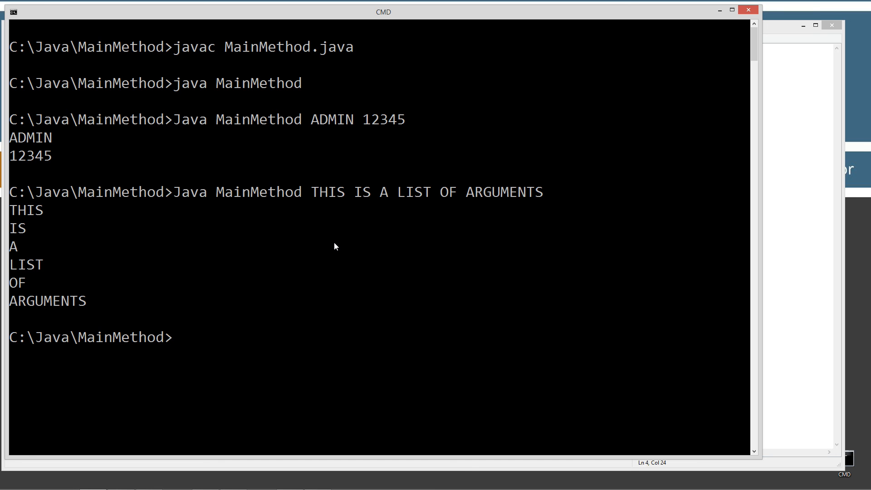
{"action": "type", "text": "Java MainMethod THIS IS A LIST OF ARGUMENTS"}
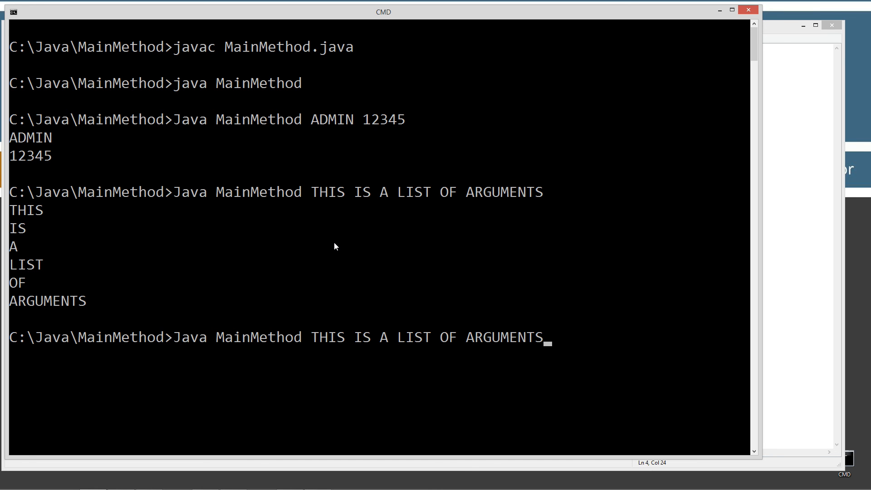
{"action": "type", "text": "\""}
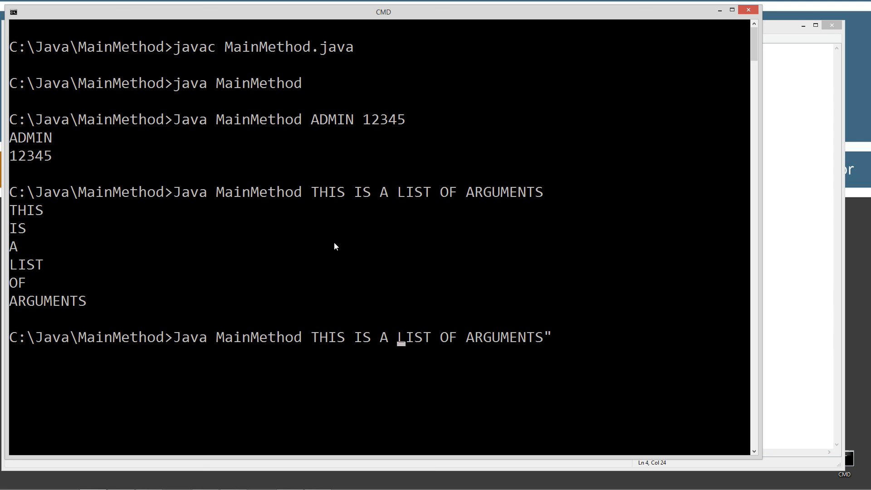
{"action": "type", "text": "\""}
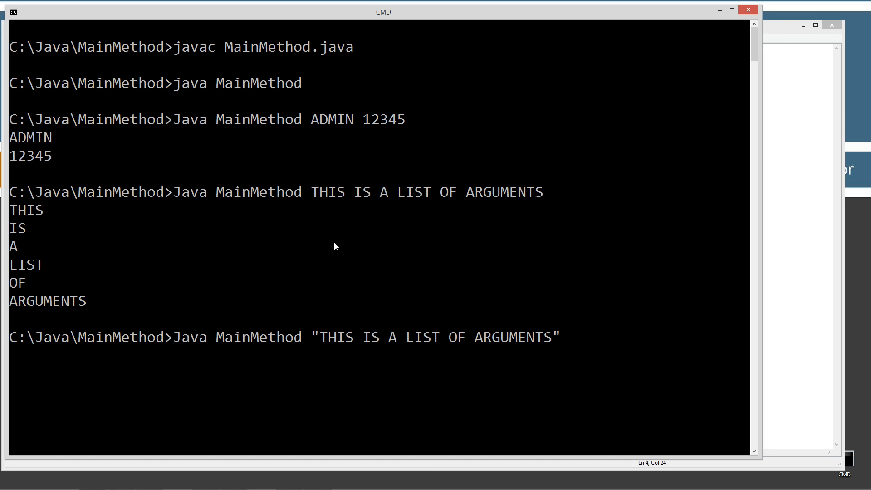
{"action": "type", "text": "720-5"}
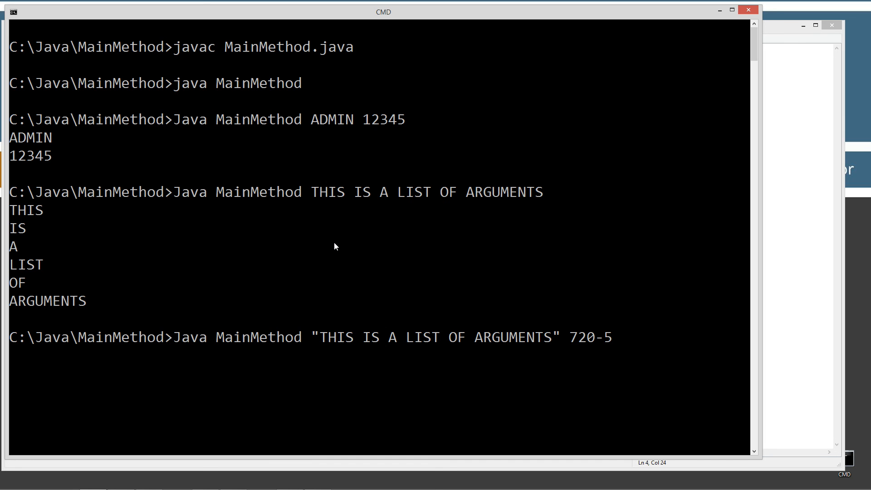
{"action": "type", "text": "55-5555"}
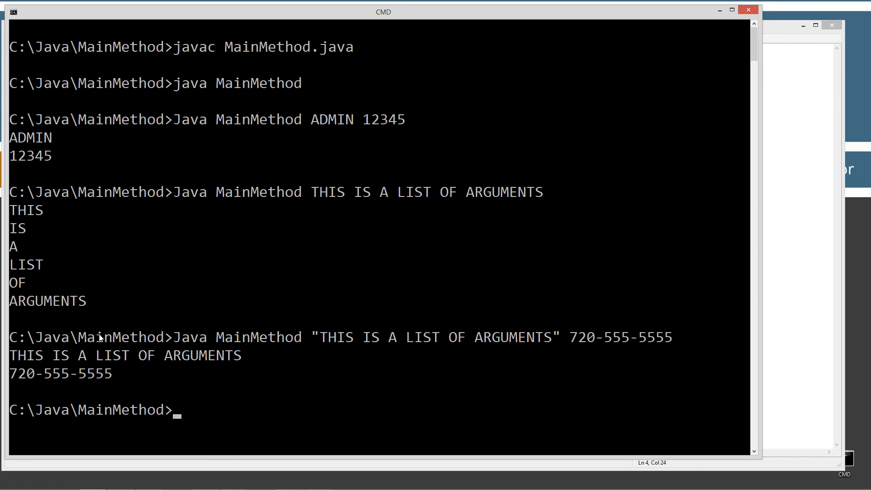
{"action": "mouse_move", "coordinate": [242, 363]}
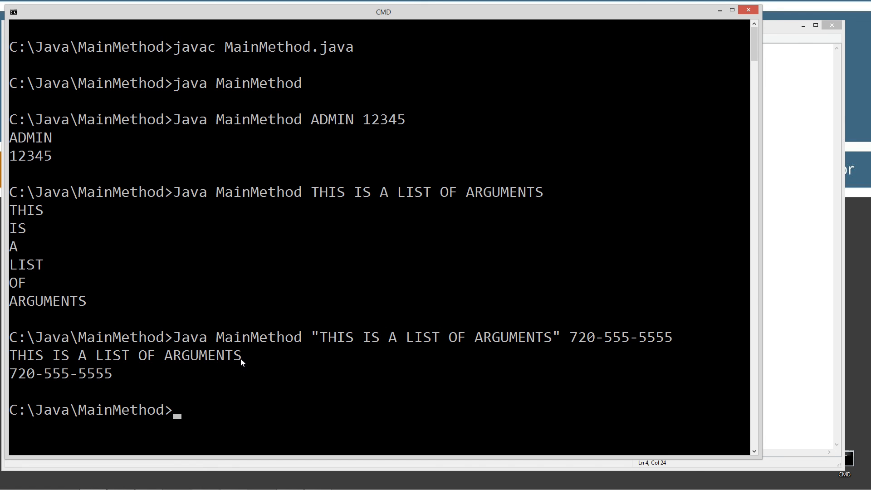
{"action": "mouse_move", "coordinate": [217, 373]}
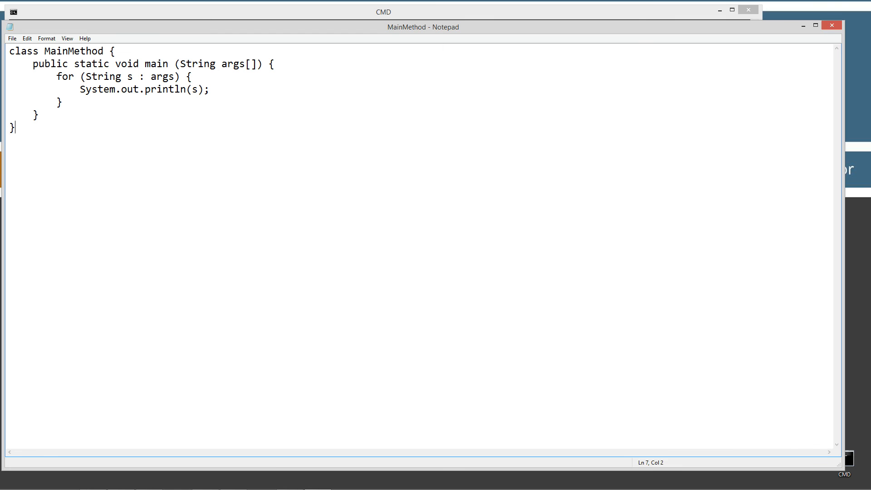
{"action": "mouse_move", "coordinate": [642, 121]}
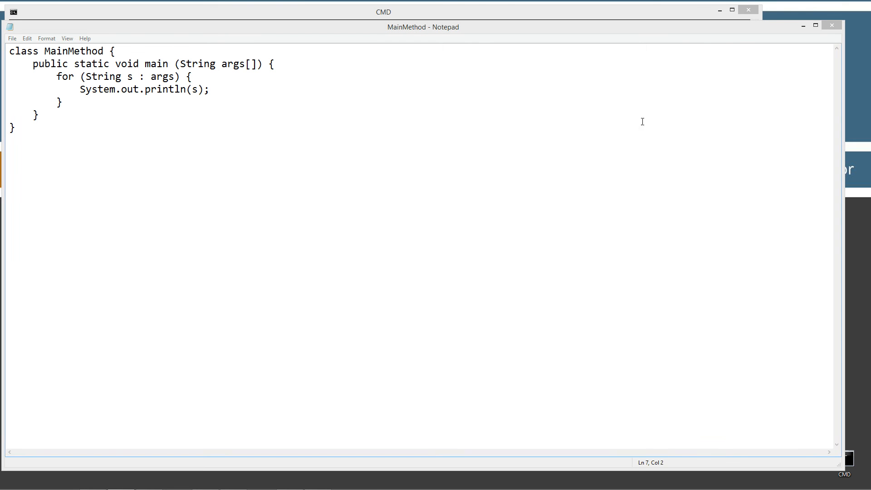